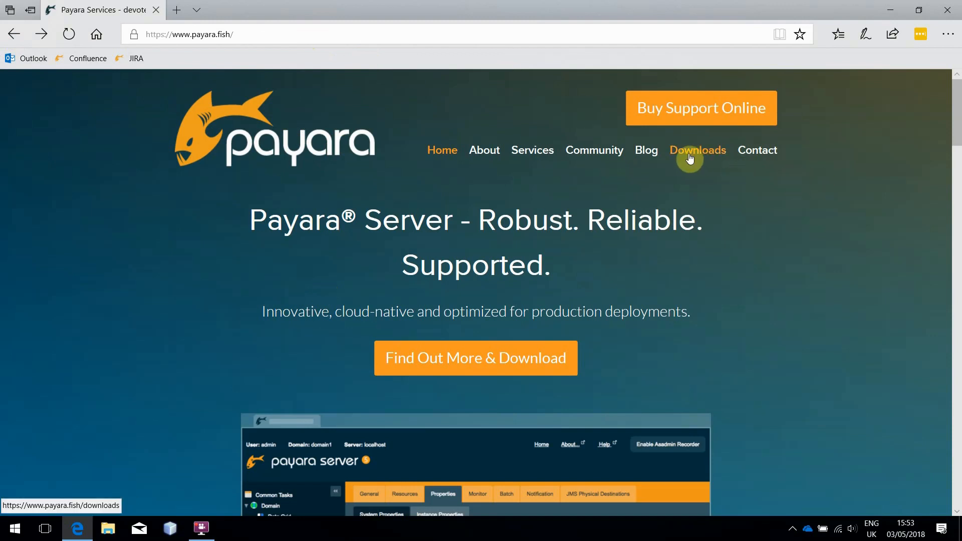
# Step: Download and save payara-5.181.zip (Payara Server Full 181) from the Payara downloads page
pyautogui.click(697, 150)
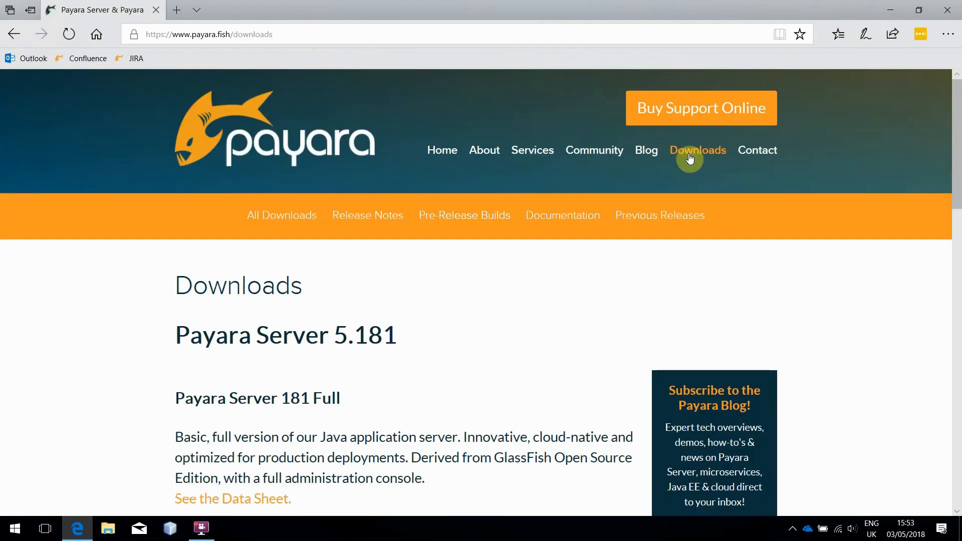
pyautogui.scroll(-3)
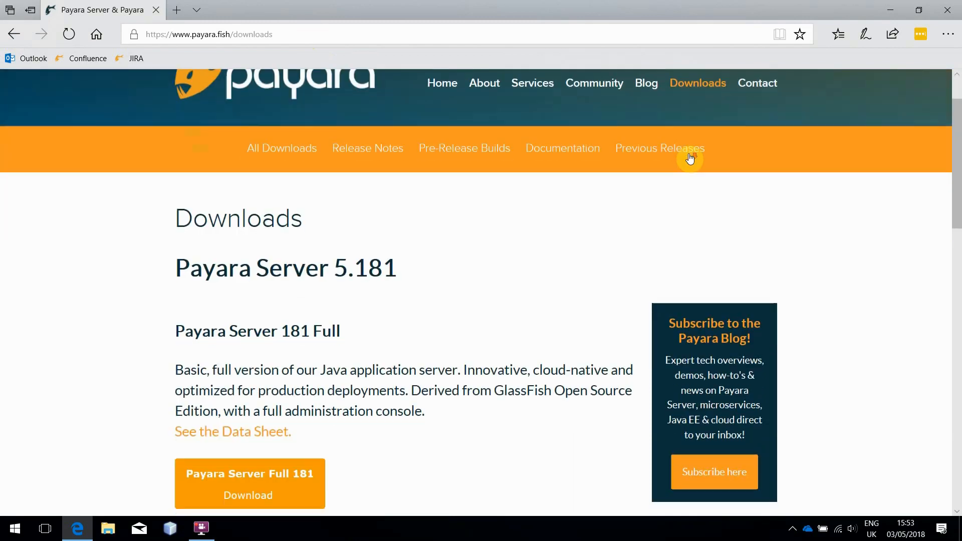
pyautogui.scroll(-3)
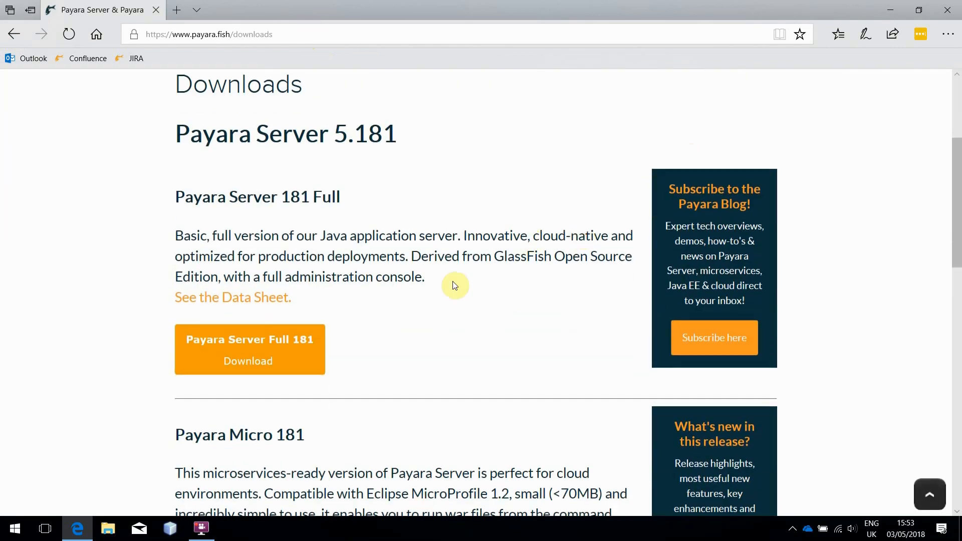
pyautogui.click(249, 349)
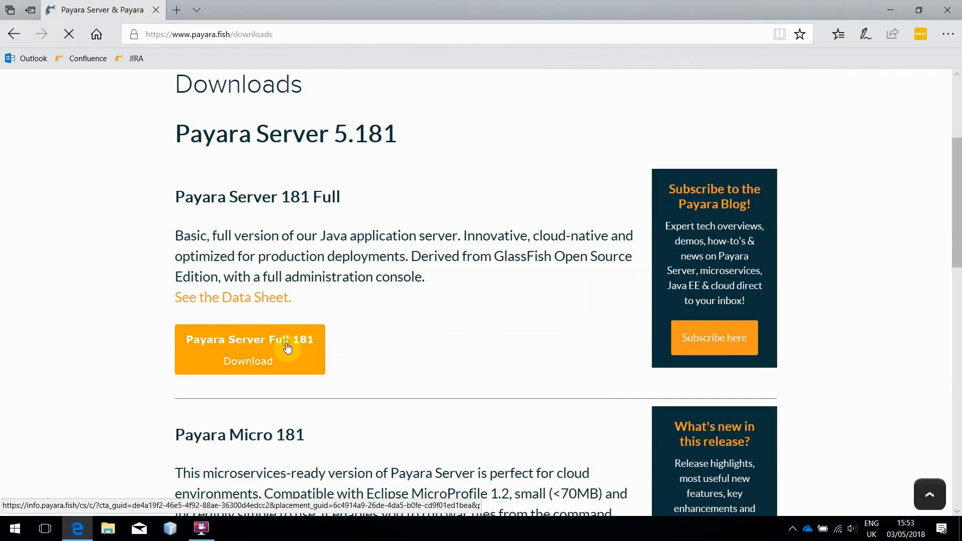
pyautogui.click(248, 350)
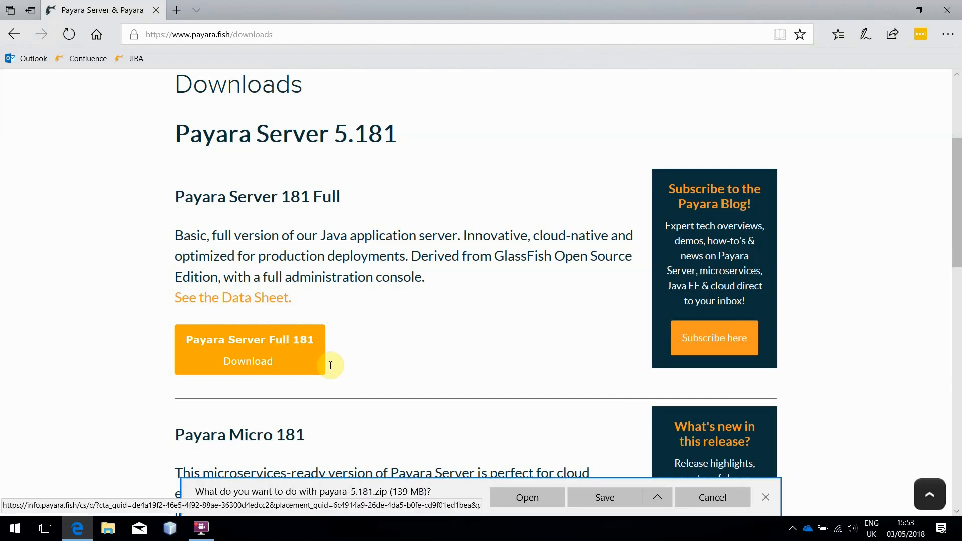
pyautogui.click(604, 497)
pyautogui.write('cd')
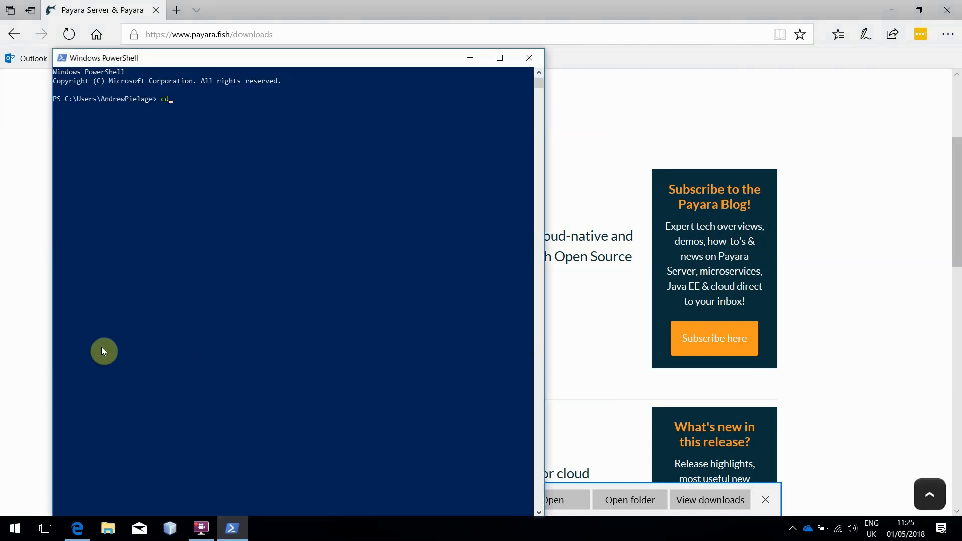
# Step: Change to Downloads\payara-5.181\payara5\bin and run asadmin start-domain --verbose
pyautogui.write('.\\Downloads\\')
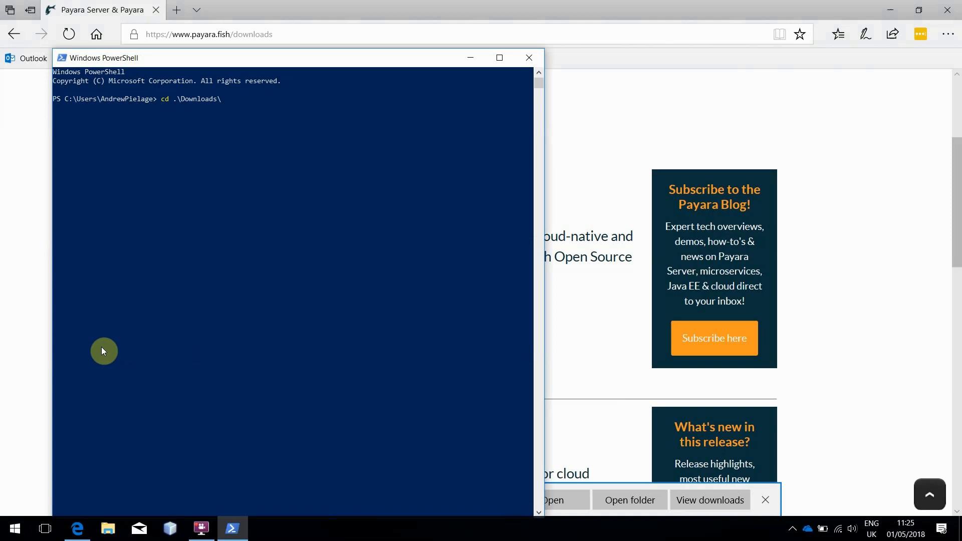
pyautogui.write('payara-5.181\\')
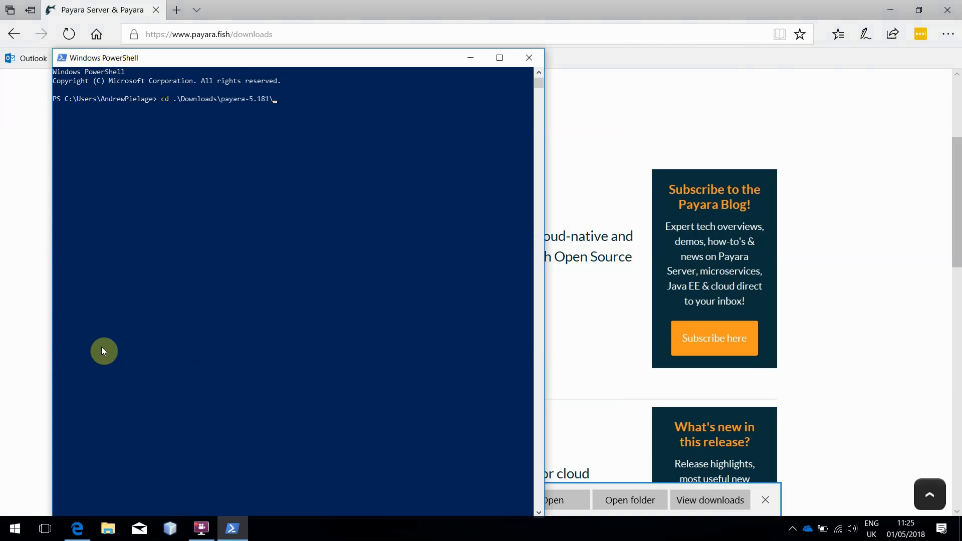
pyautogui.write('payara5\\bin\\')
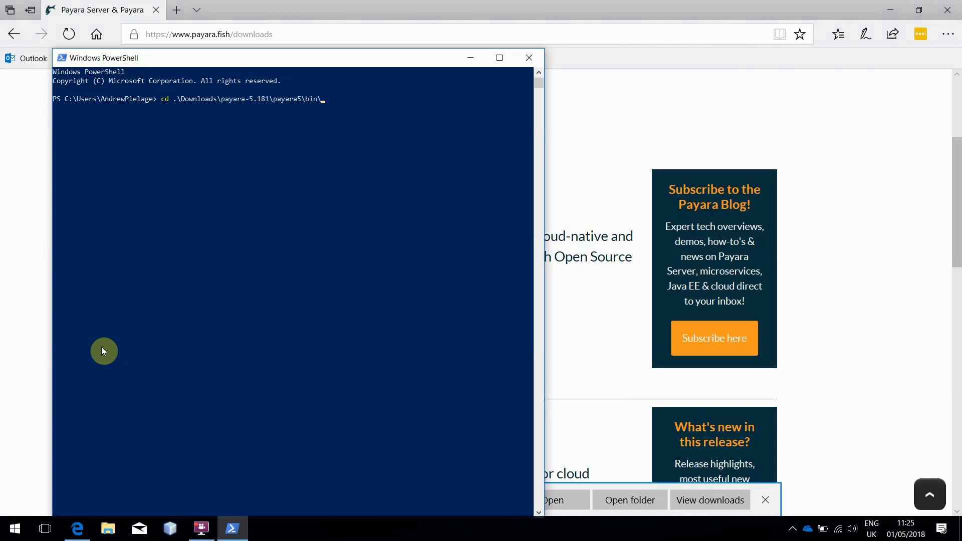
pyautogui.write('./asadmin start-domain --ver')
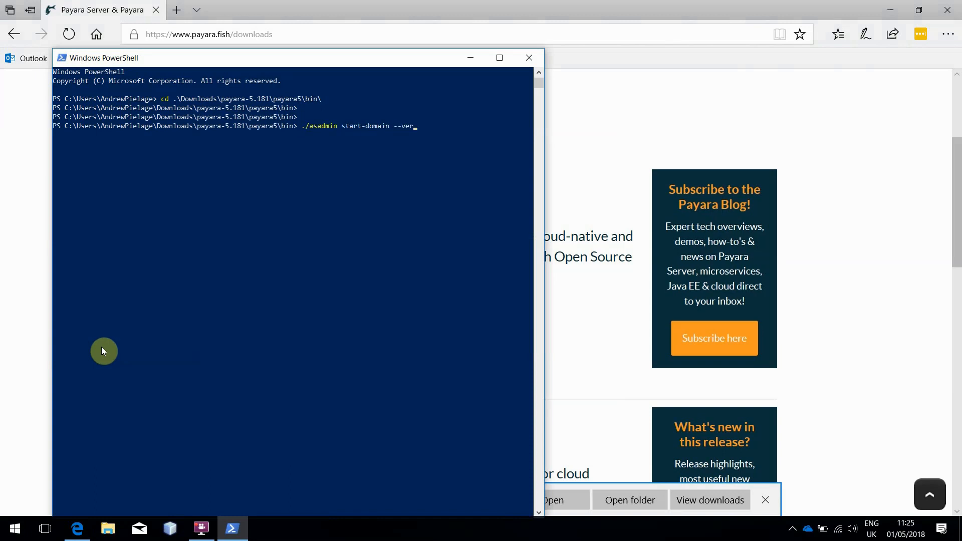
pyautogui.write('bose')
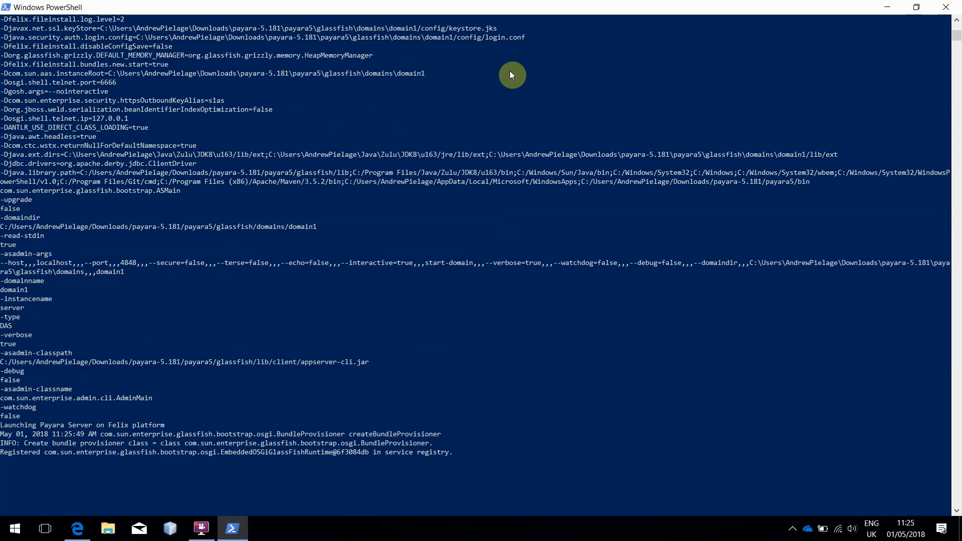
pyautogui.scroll(-3)
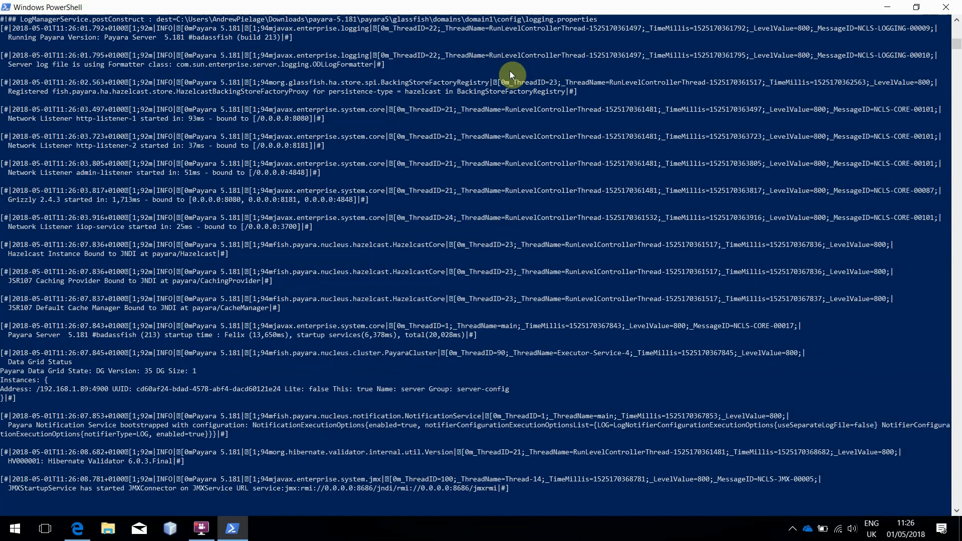
pyautogui.scroll(-3)
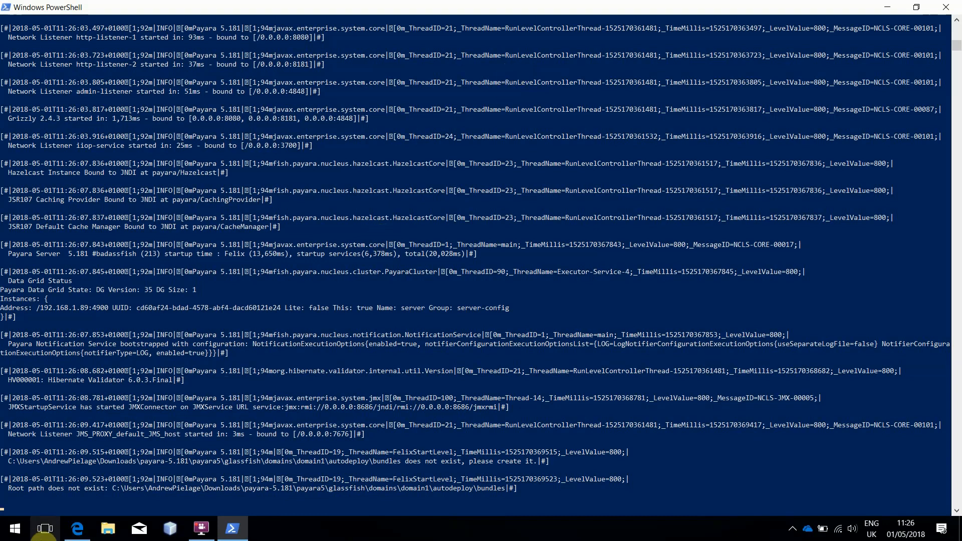
# Step: Open a second PowerShell window in Downloads\payara-5.181\payara5
pyautogui.rightClick(14, 528)
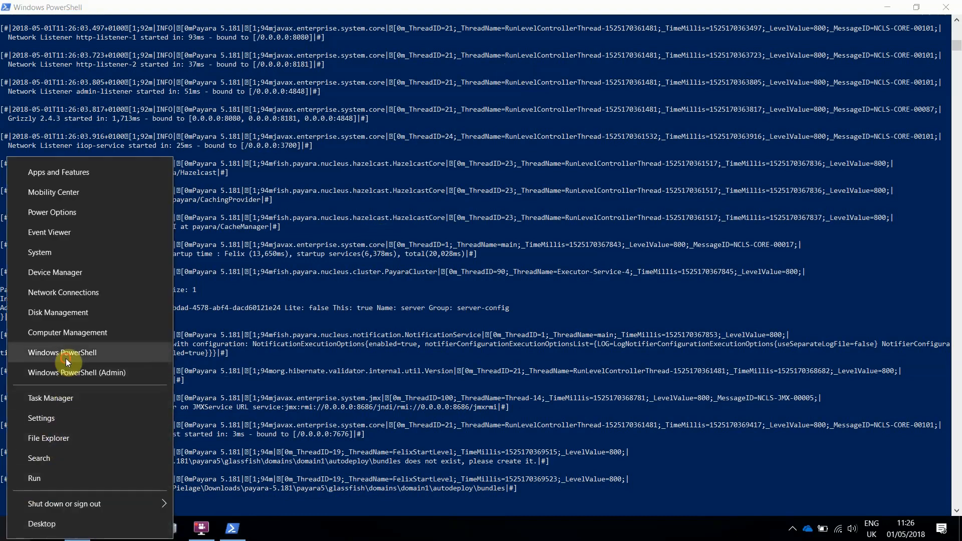
pyautogui.click(62, 352)
pyautogui.write('cd')
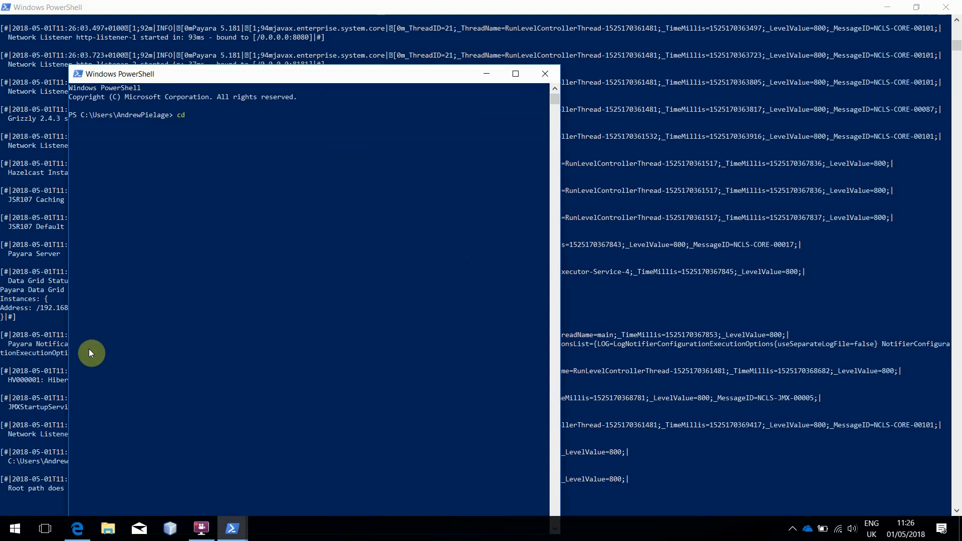
pyautogui.write('.\\Downloads\\')
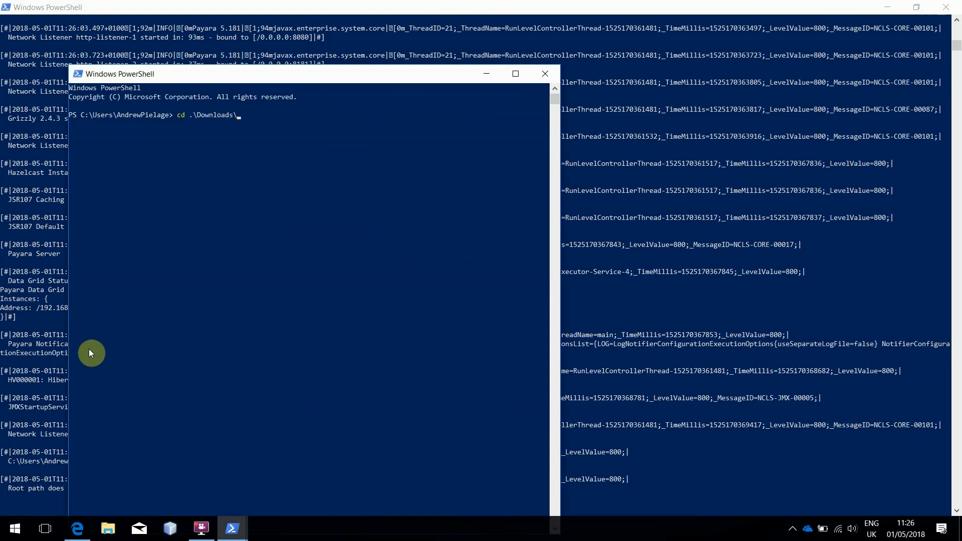
pyautogui.write('payara-5.181\\payara5\\bin\\')
pyautogui.write('./as')
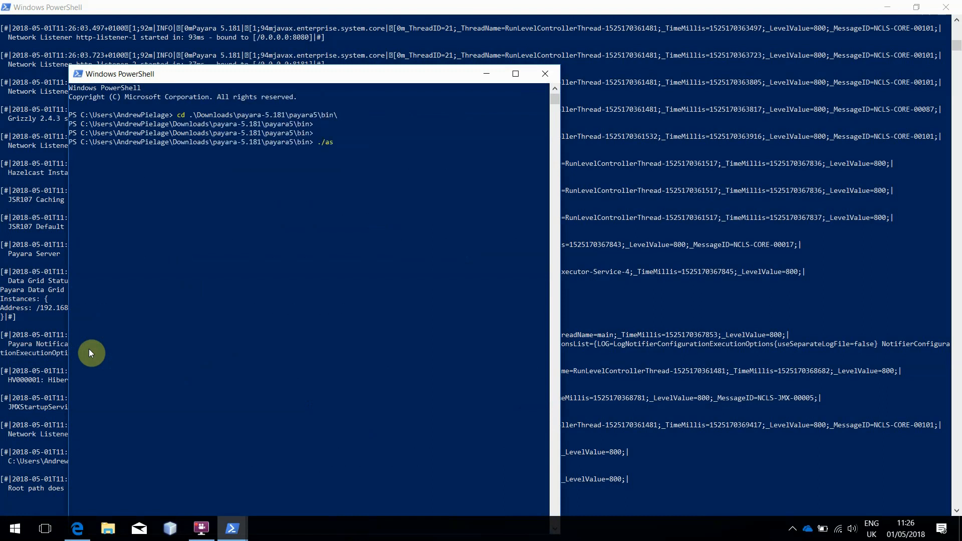
# Step: Run asadmin create-deployment-group gruppy1
pyautogui.write('admin create-deployment')
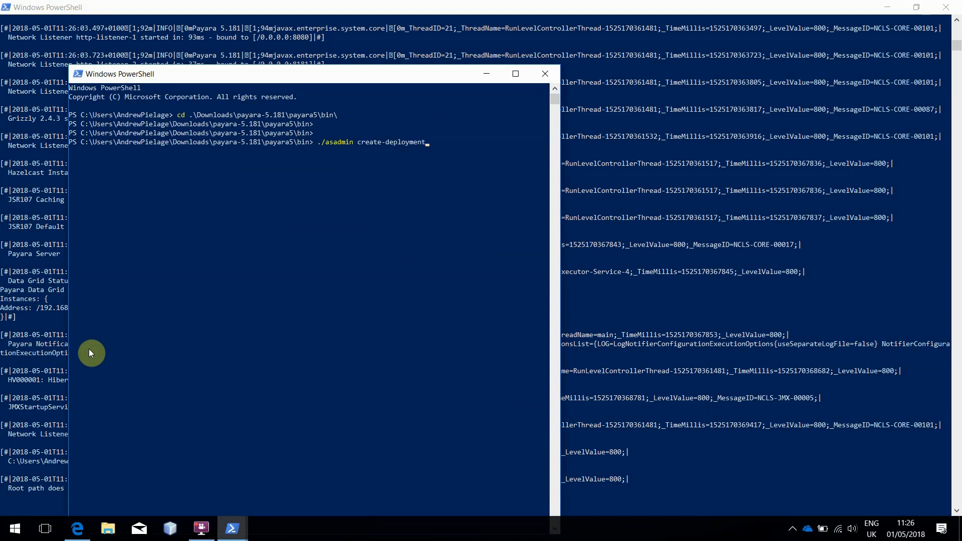
pyautogui.write('-group')
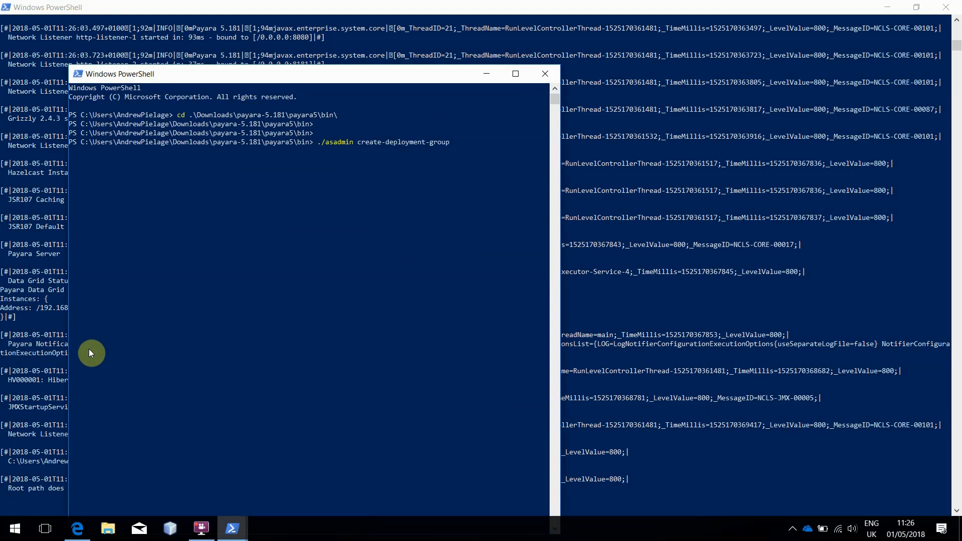
pyautogui.write('g')
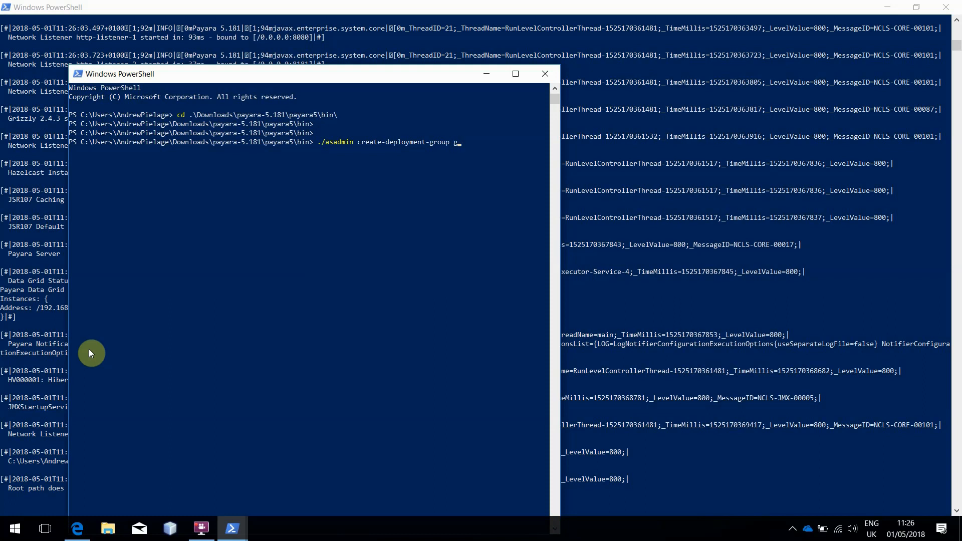
pyautogui.write('uppy')
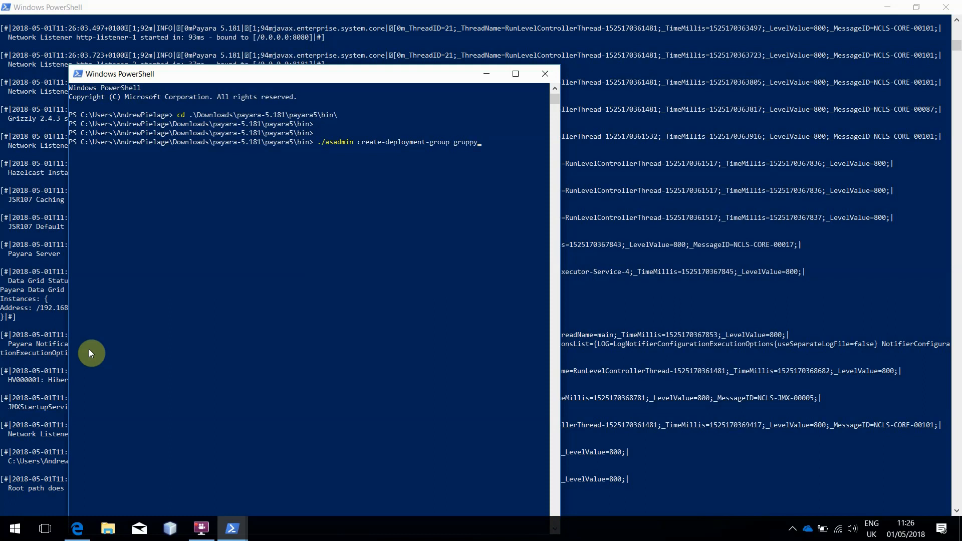
pyautogui.write('1')
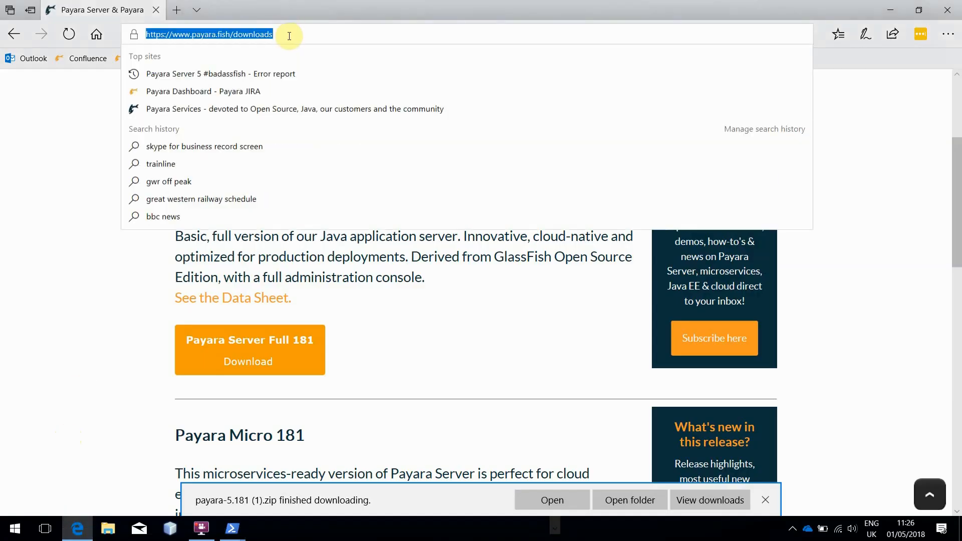
# Step: Load the Admin Console at localhost:4848 and dismiss the download notice
pyautogui.write('localhost:8080/')
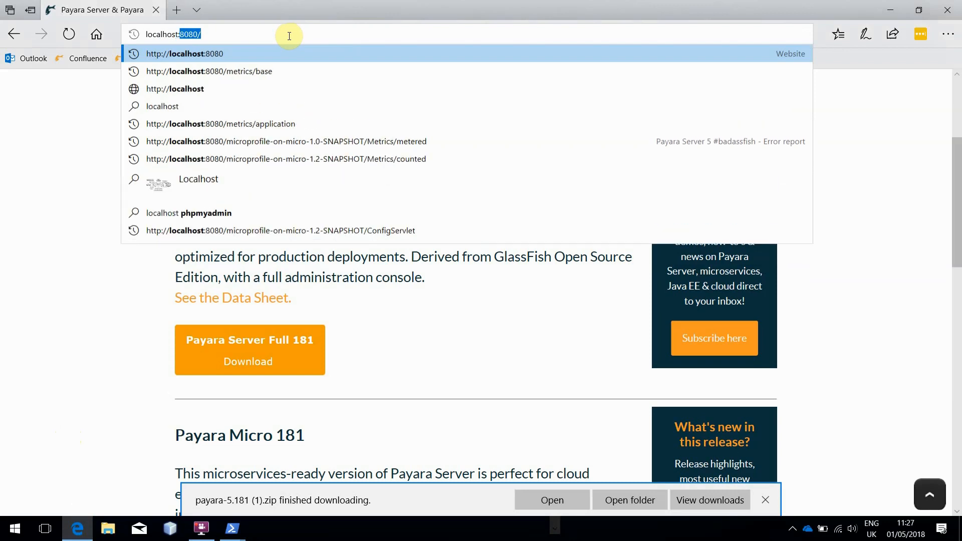
pyautogui.write('4848')
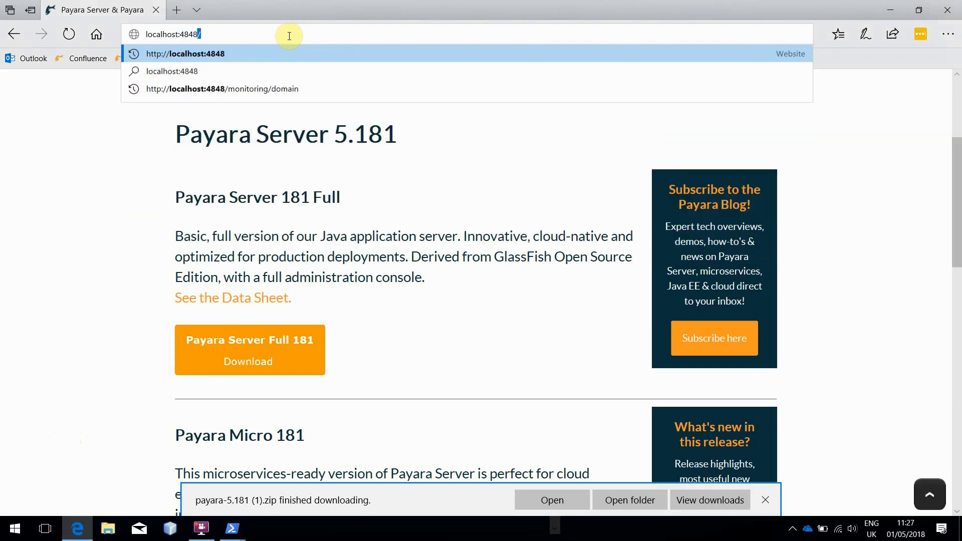
pyautogui.press('Enter')
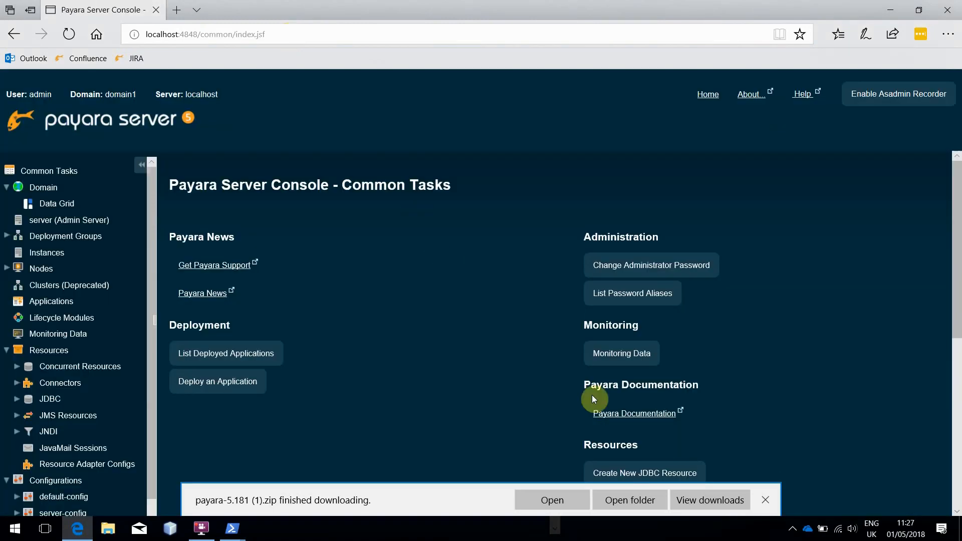
pyautogui.click(765, 500)
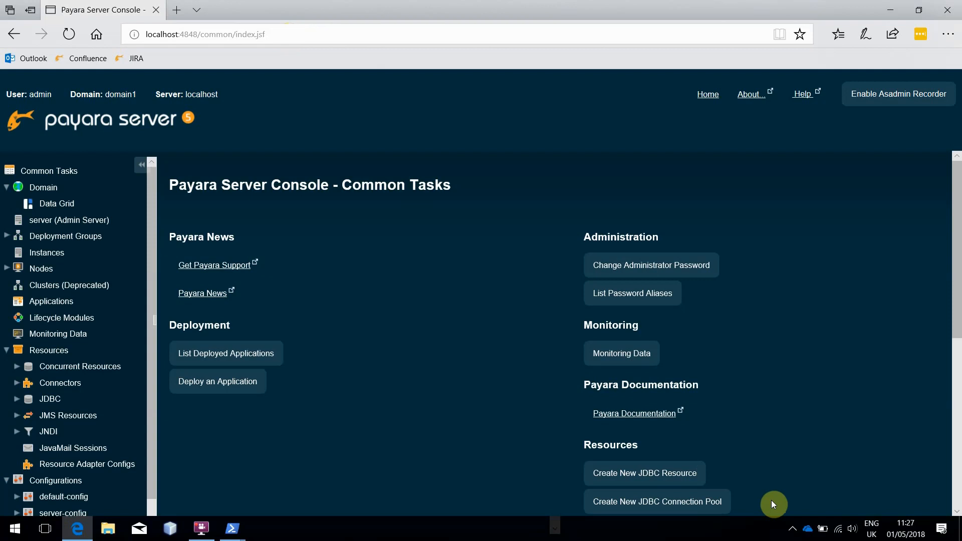
pyautogui.moveTo(195, 265)
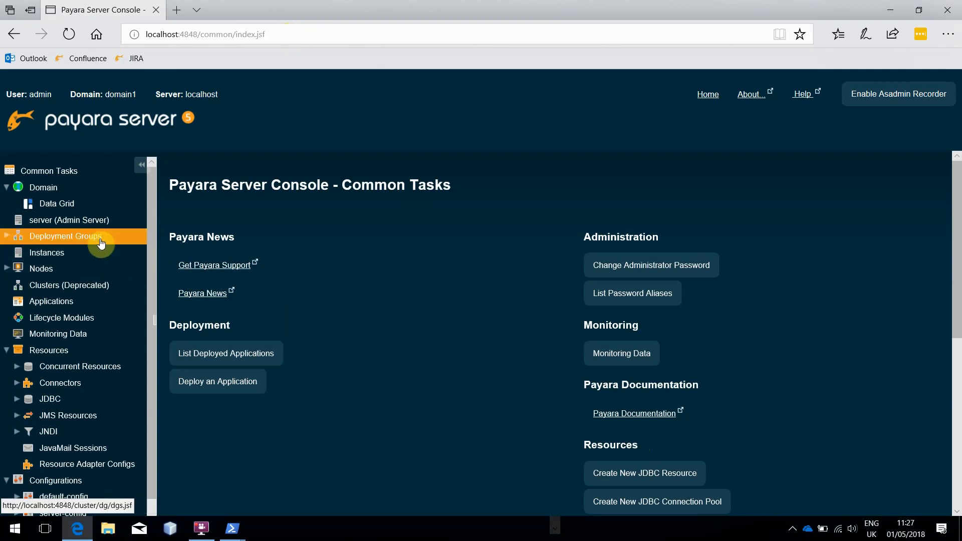
# Step: Open deployment group gruppy1 from the Deployment Groups list
pyautogui.click(65, 236)
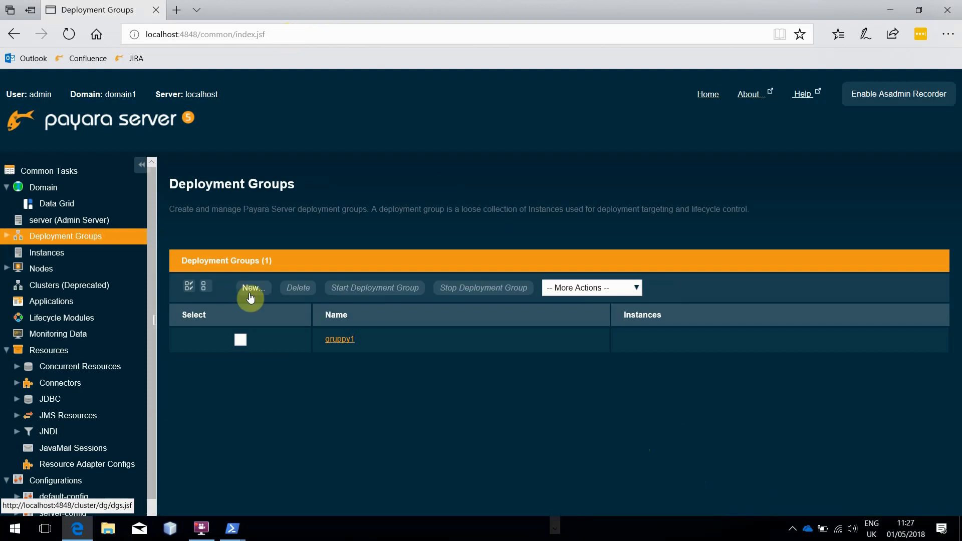
pyautogui.moveTo(671, 350)
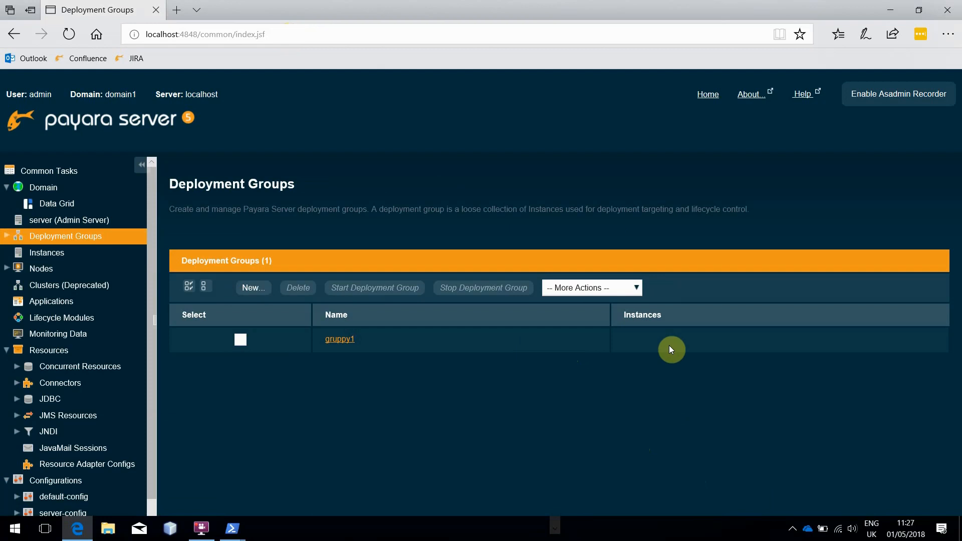
pyautogui.moveTo(339, 339)
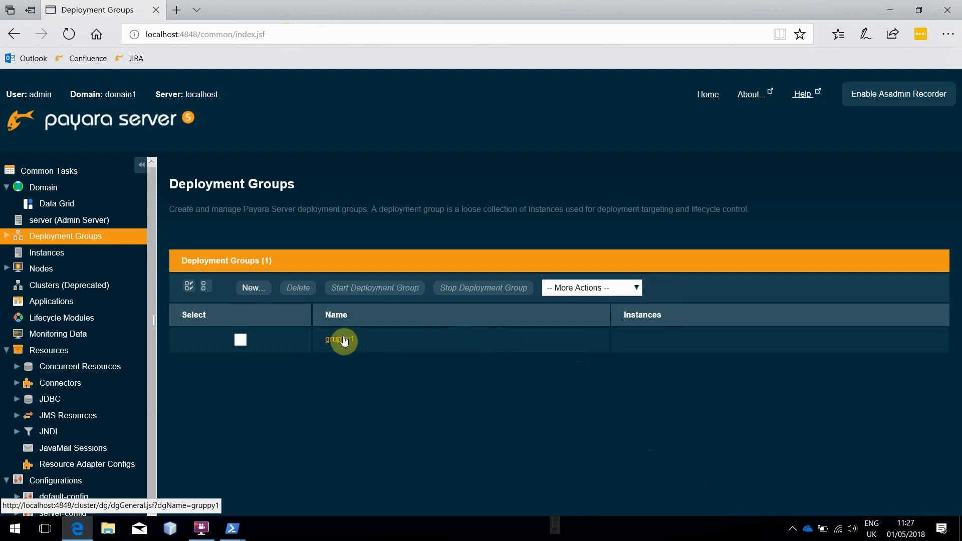
pyautogui.click(339, 339)
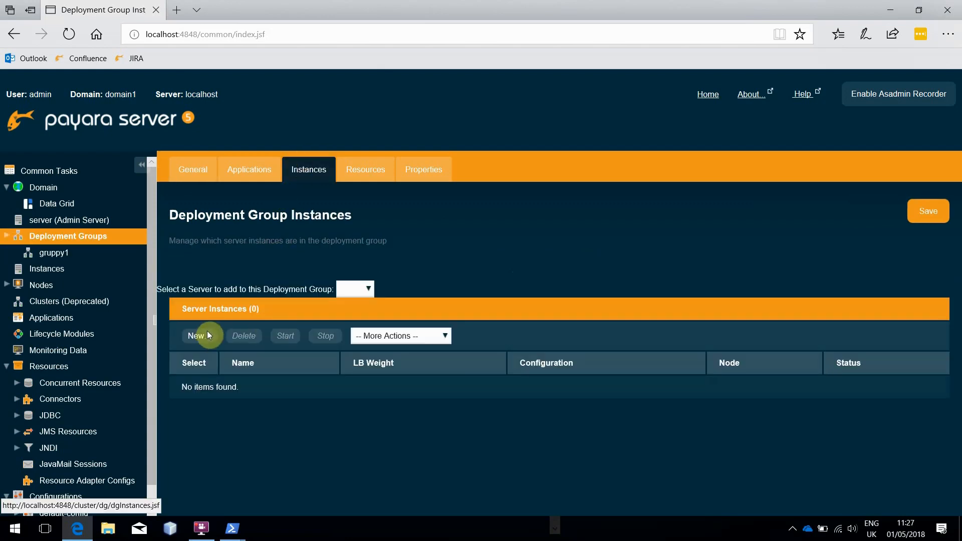
# Step: Create instance insty1 in gruppy1 on node localhost-domain1 with default-config
pyautogui.click(196, 336)
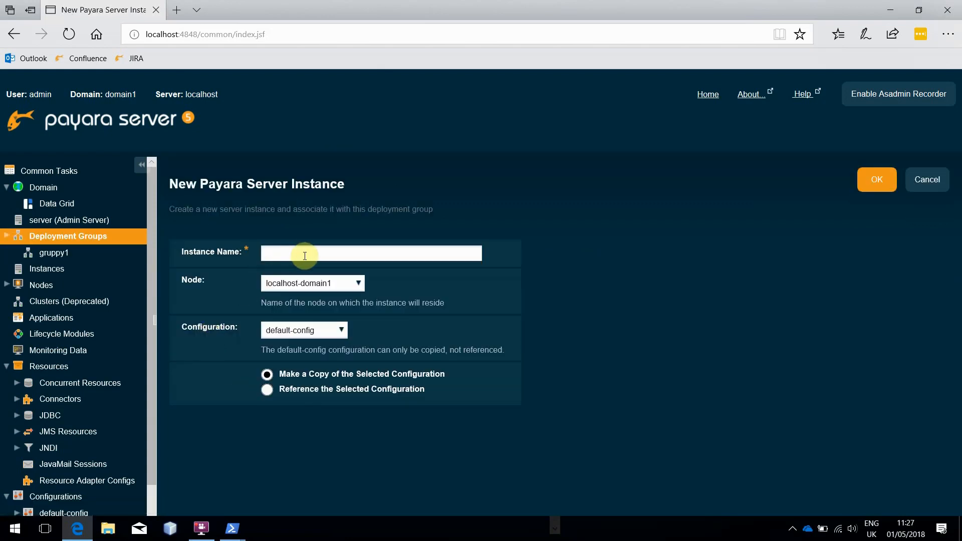
pyautogui.write('insty1')
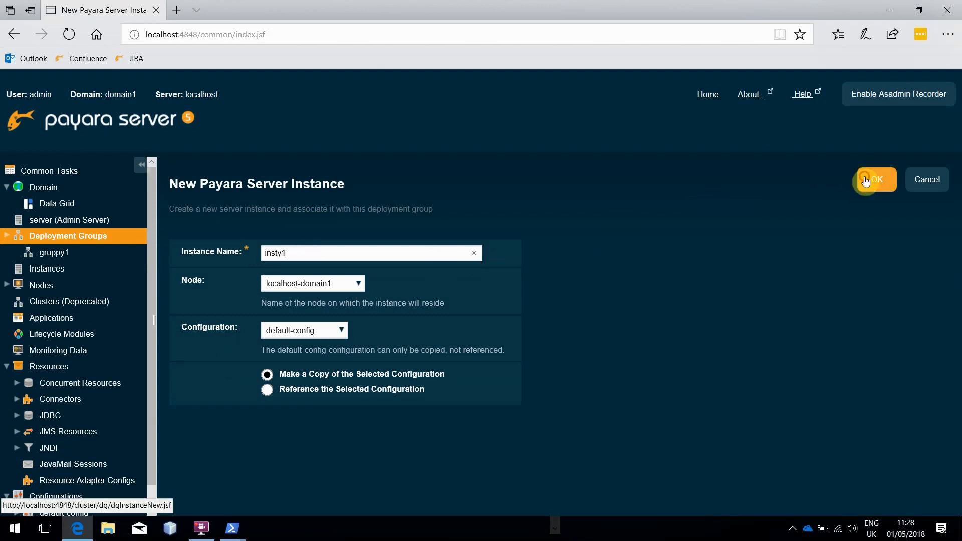
pyautogui.click(874, 179)
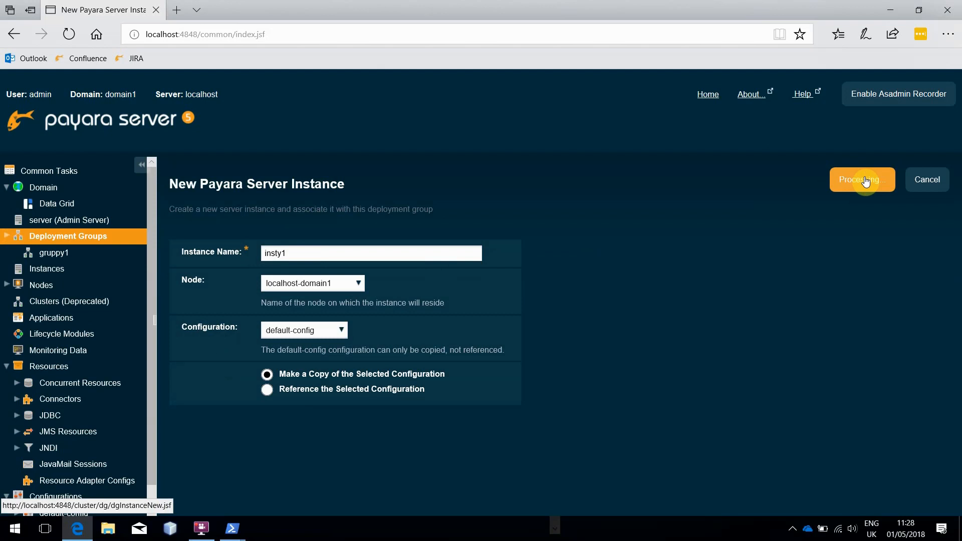
pyautogui.click(861, 179)
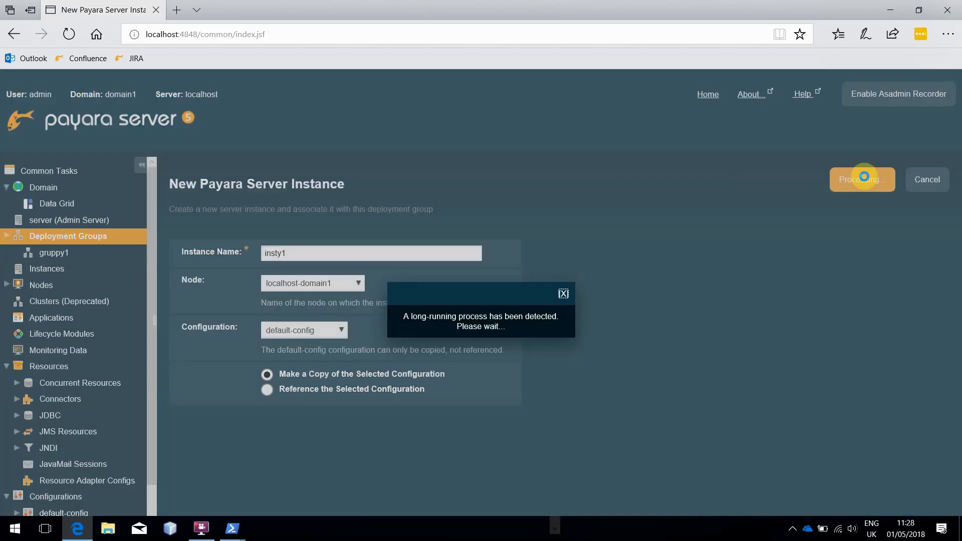
pyautogui.click(861, 179)
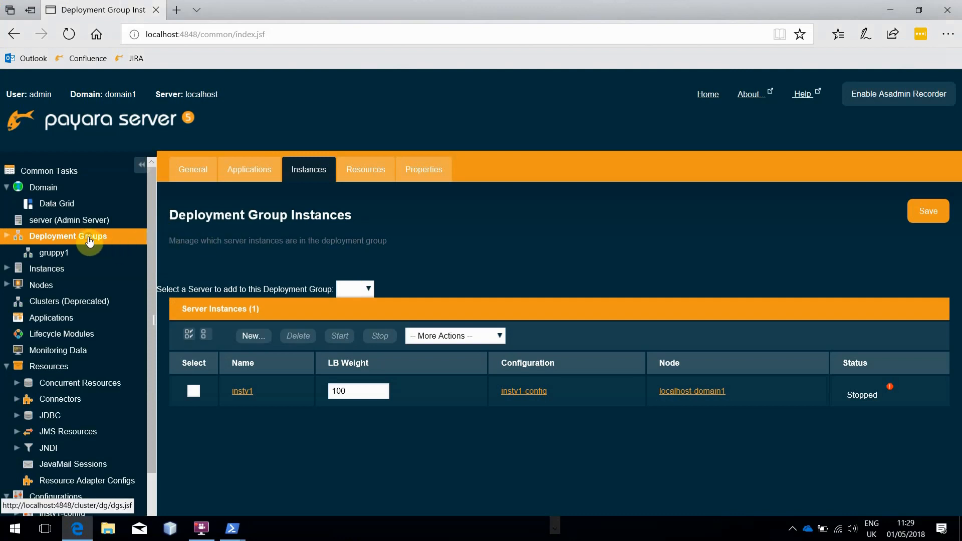
pyautogui.click(68, 236)
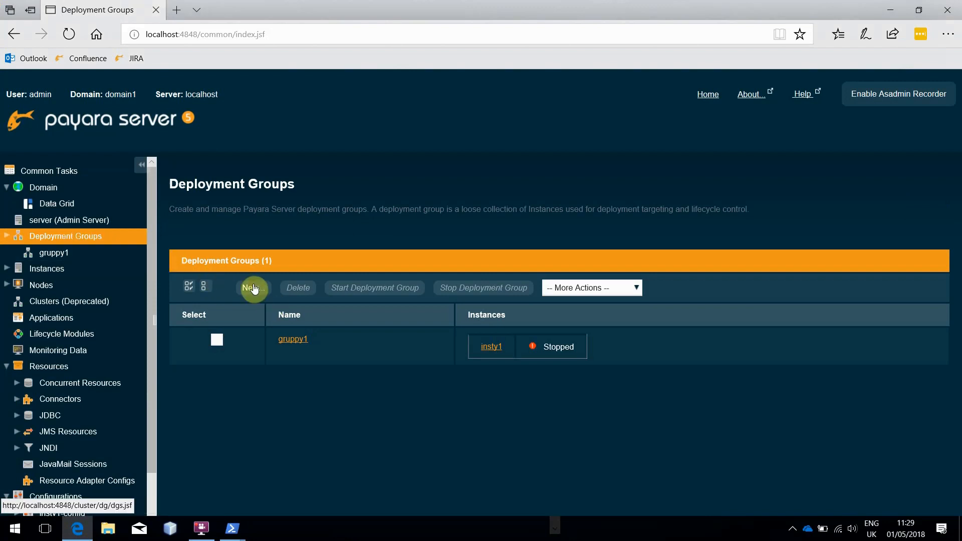
# Step: Create deployment group gruppy2 with new instances insty2 and insty3
pyautogui.click(252, 288)
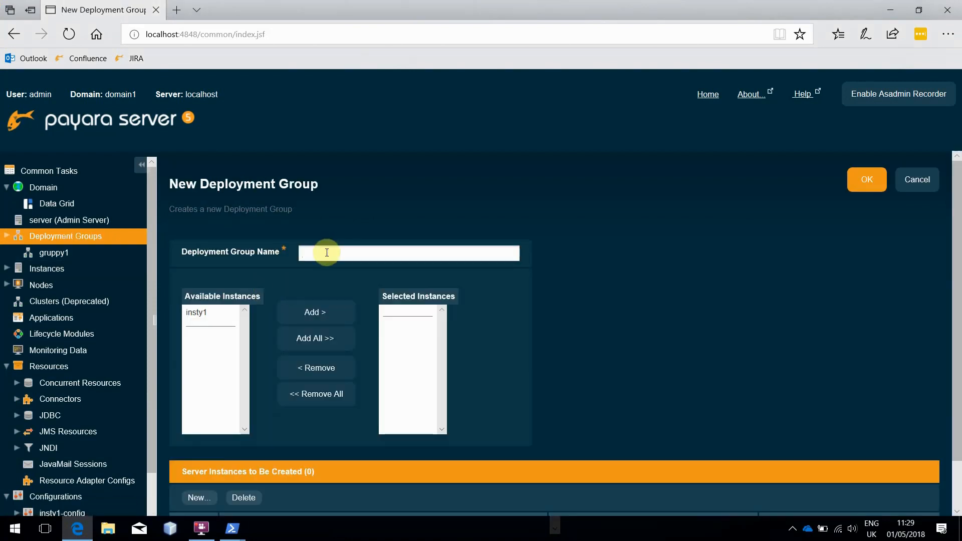
pyautogui.write('gruppy2')
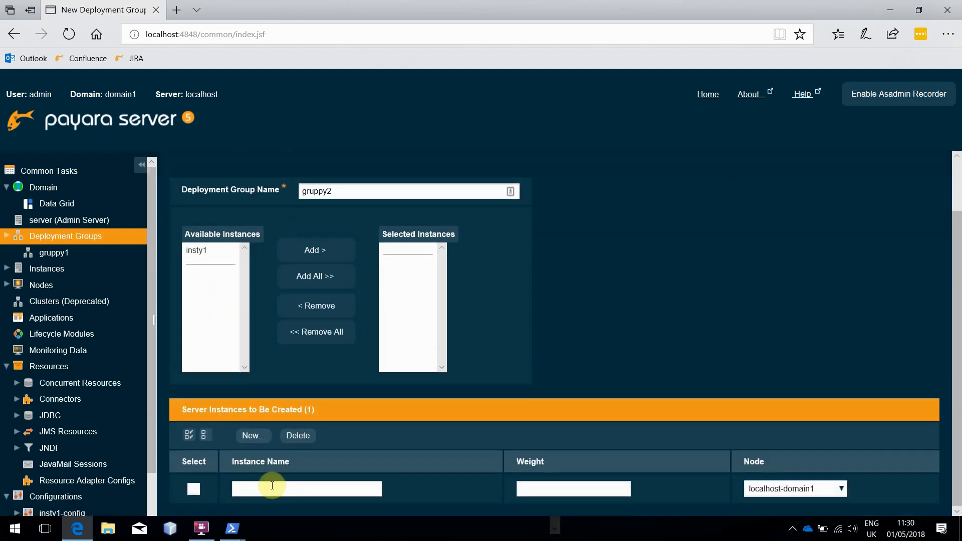
pyautogui.write('insty')
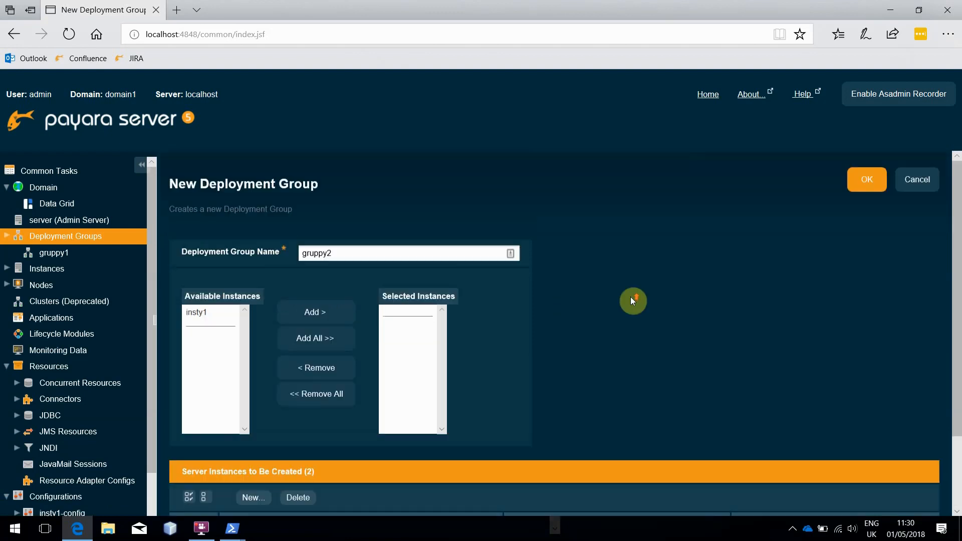
pyautogui.click(865, 179)
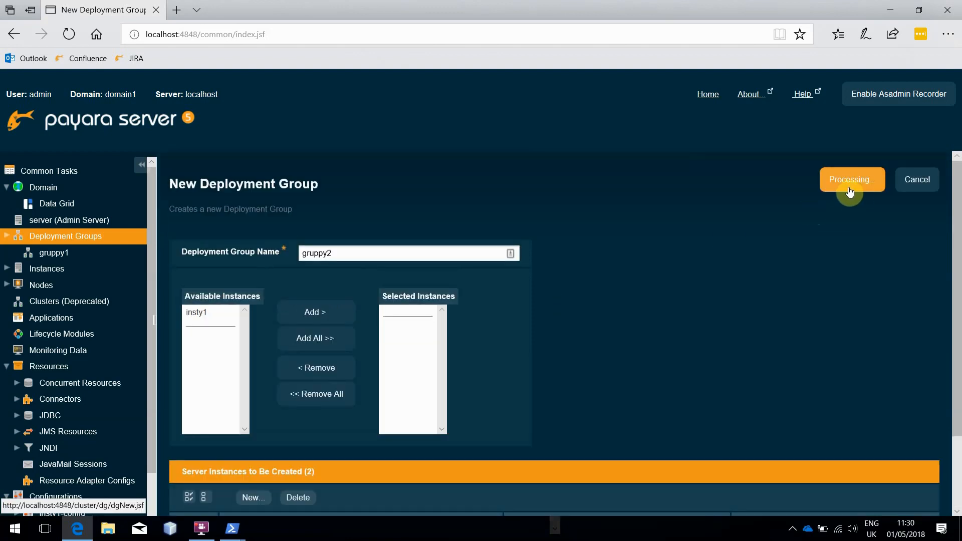
pyautogui.click(851, 180)
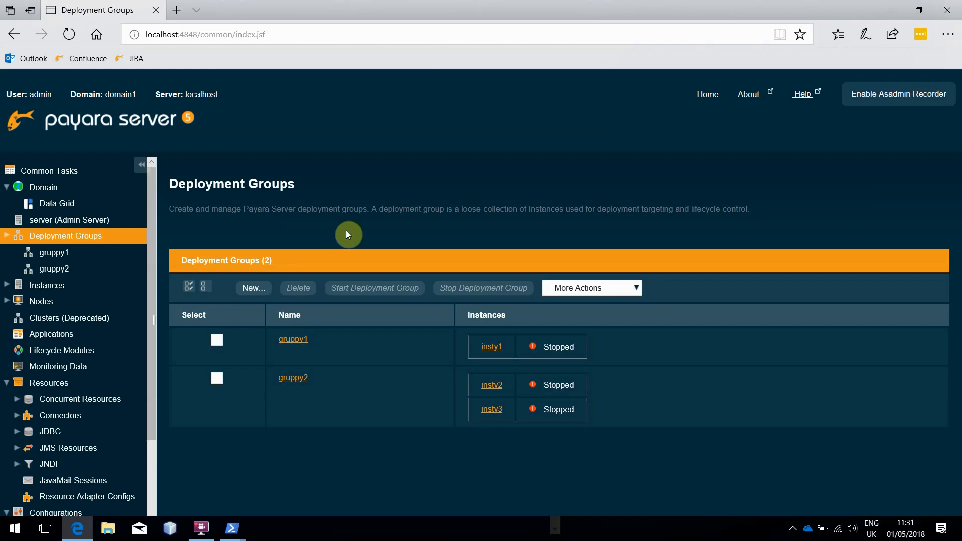
pyautogui.moveTo(292, 339)
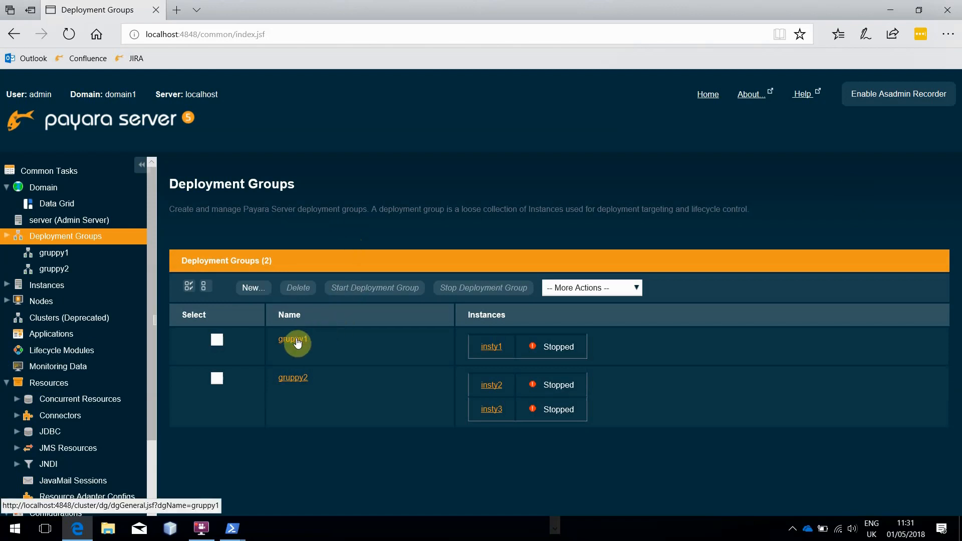
# Step: Add insty2 to gruppy1 from the Instances tab server dropdown
pyautogui.click(293, 339)
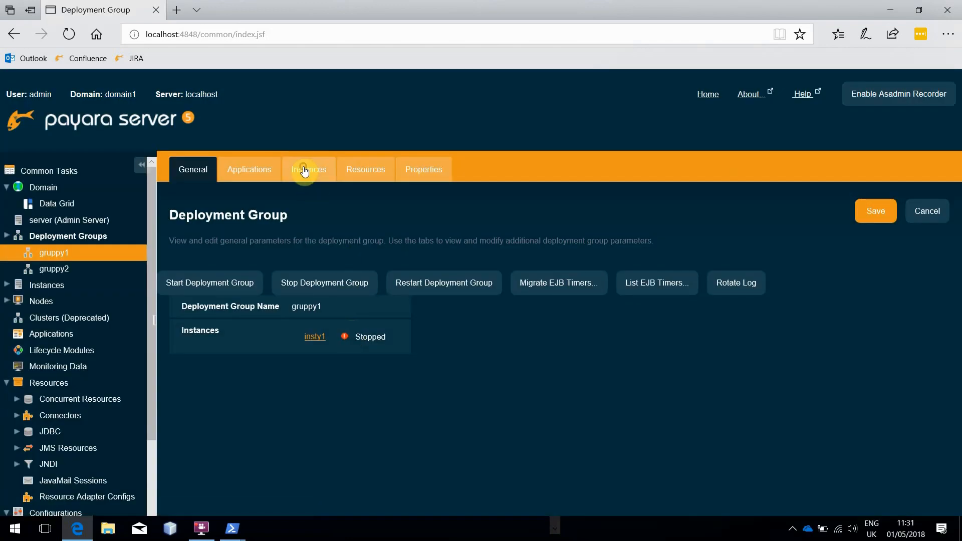
pyautogui.click(308, 169)
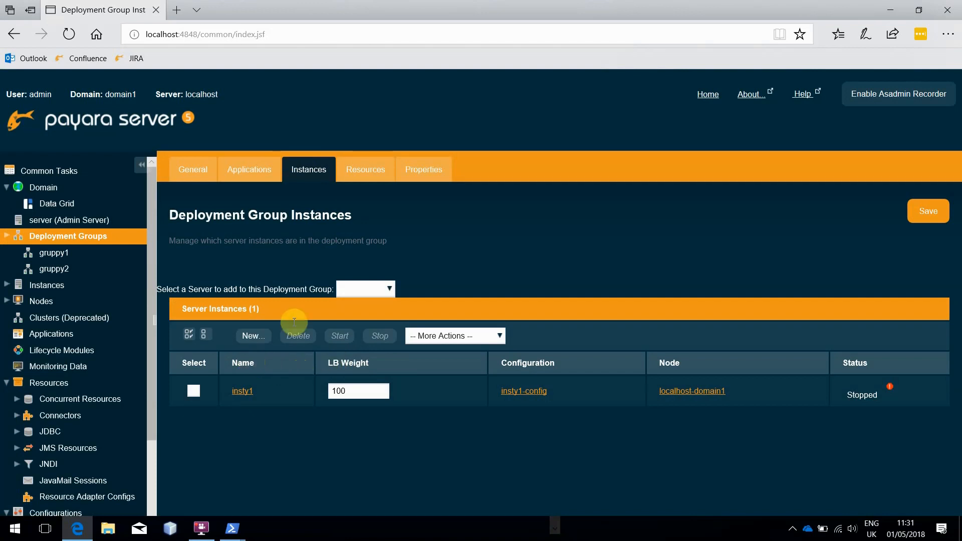
pyautogui.click(365, 288)
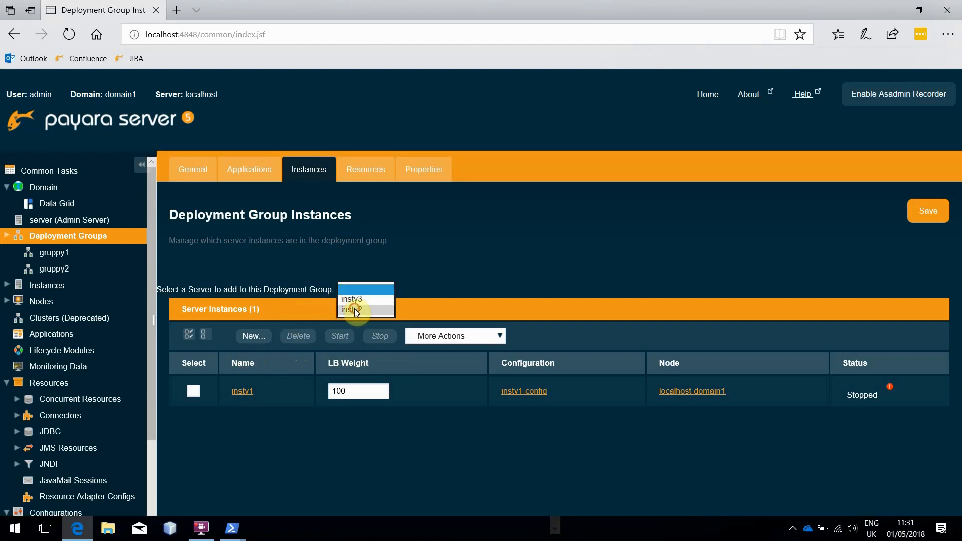
pyautogui.click(352, 309)
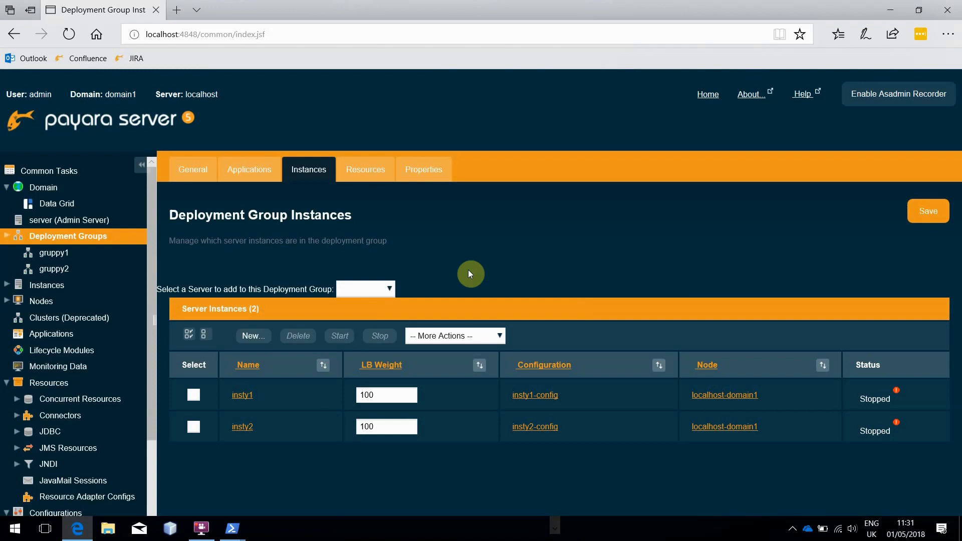
pyautogui.moveTo(179, 260)
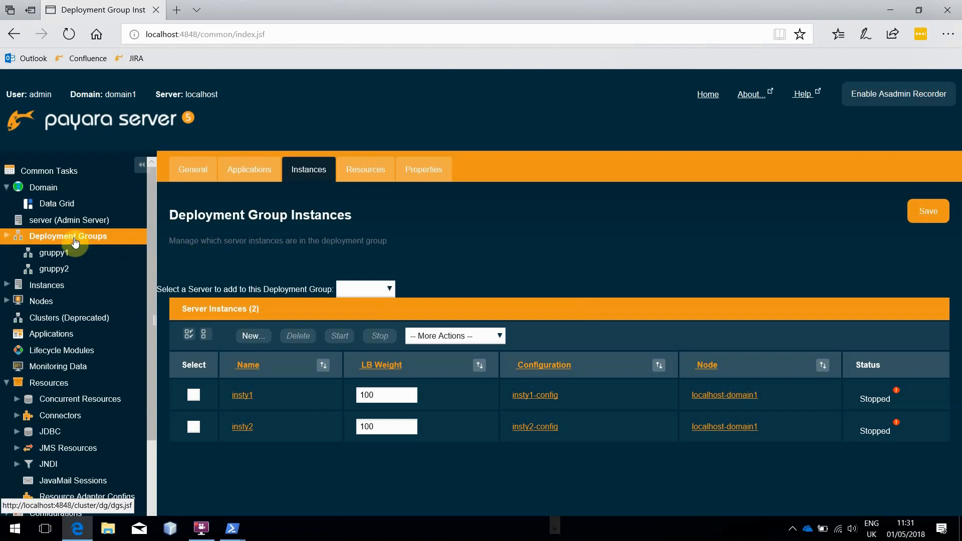
# Step: Select gruppy1 and gruppy2, start them and confirm until instances show Running
pyautogui.click(72, 236)
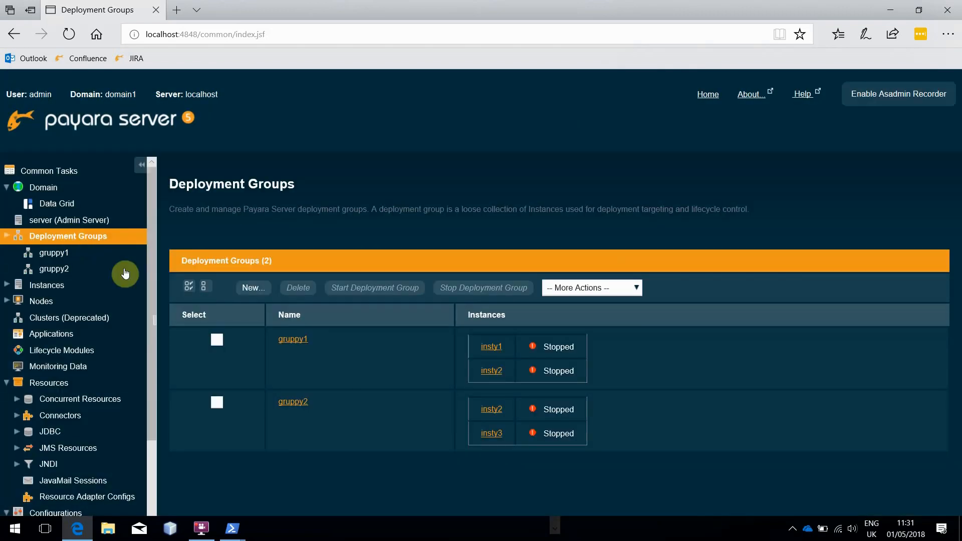
pyautogui.click(217, 339)
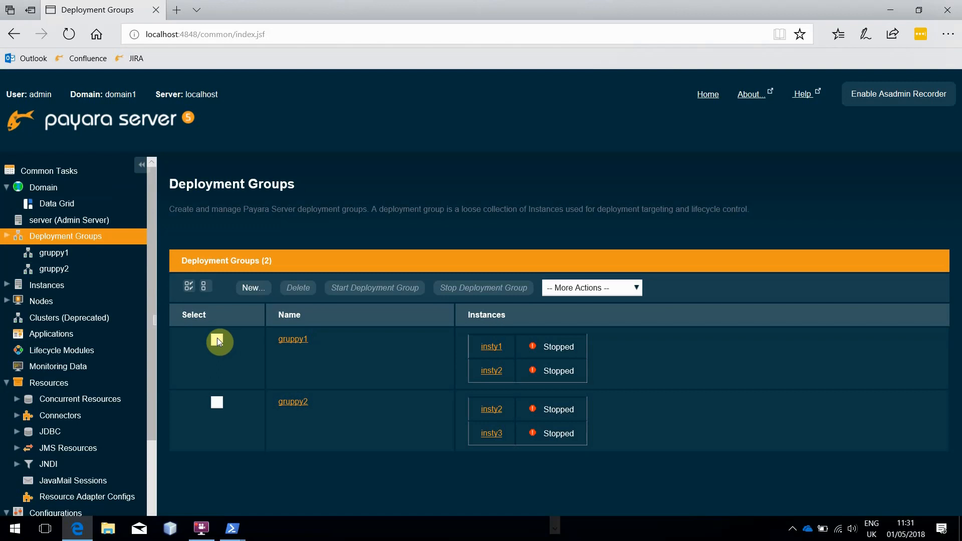
pyautogui.click(216, 340)
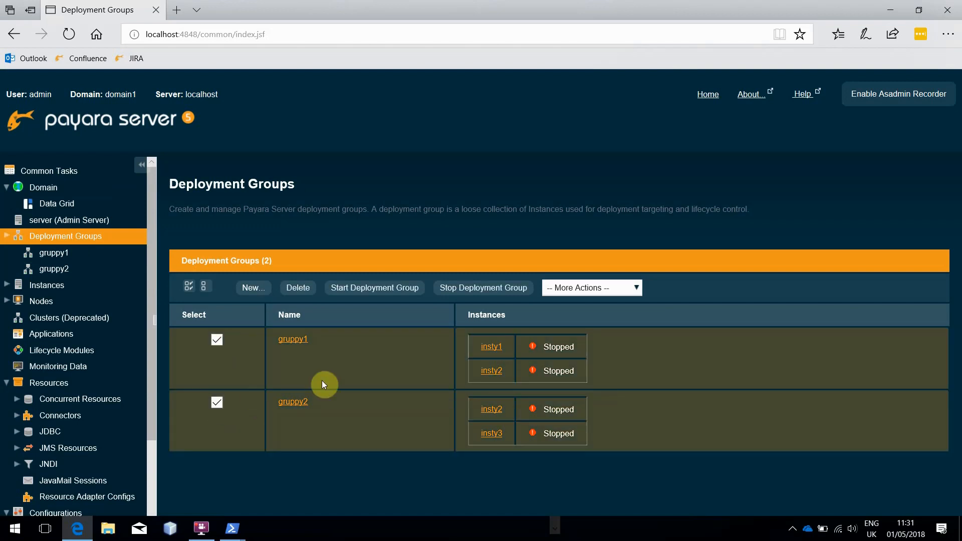
pyautogui.click(373, 288)
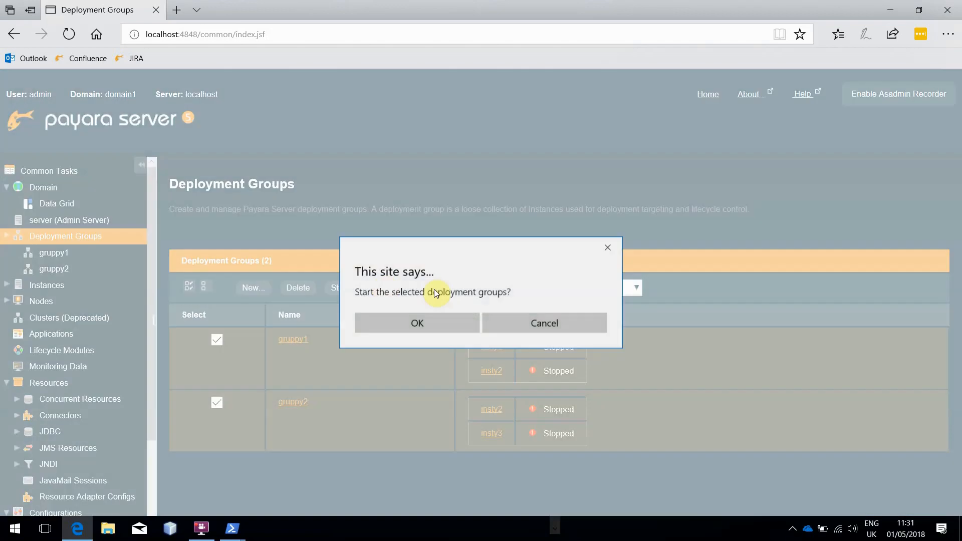
pyautogui.click(416, 322)
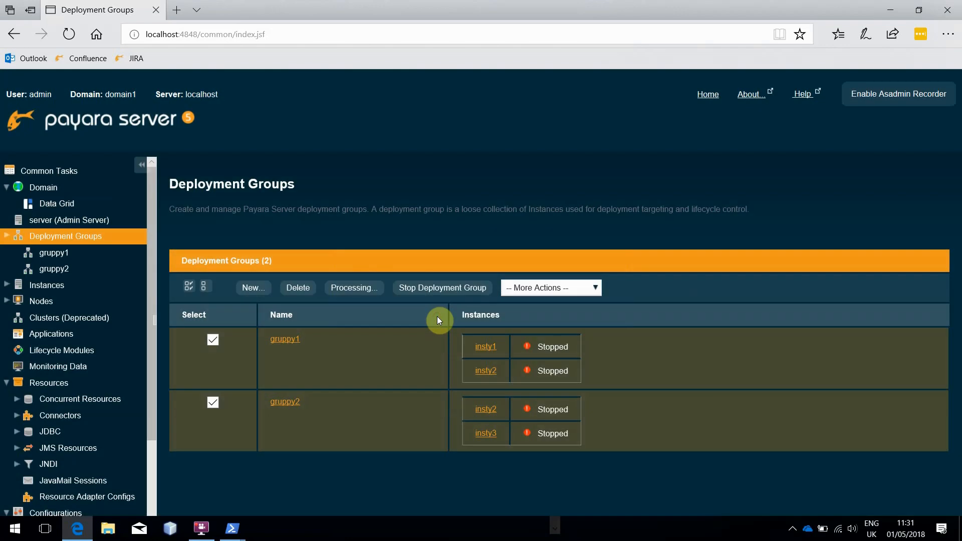
pyautogui.click(441, 287)
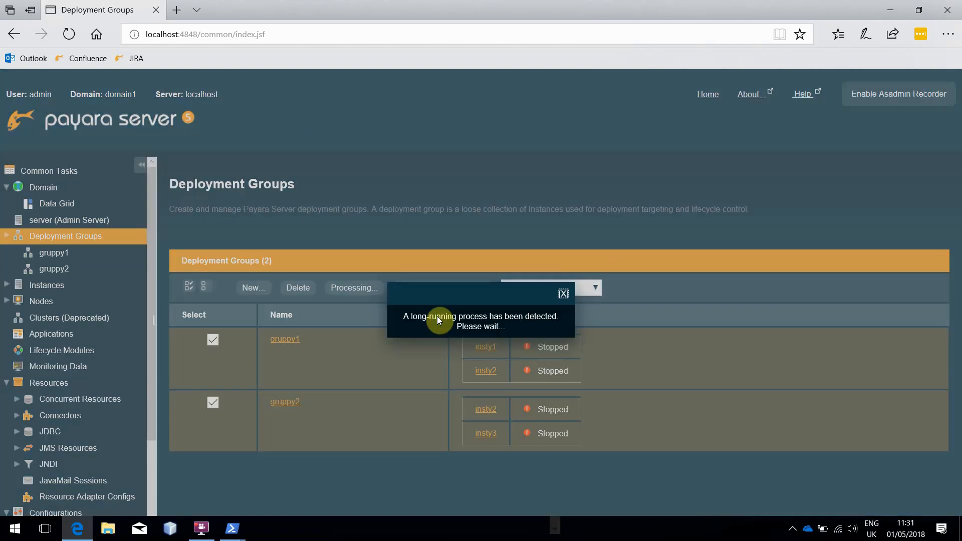
pyautogui.click(374, 287)
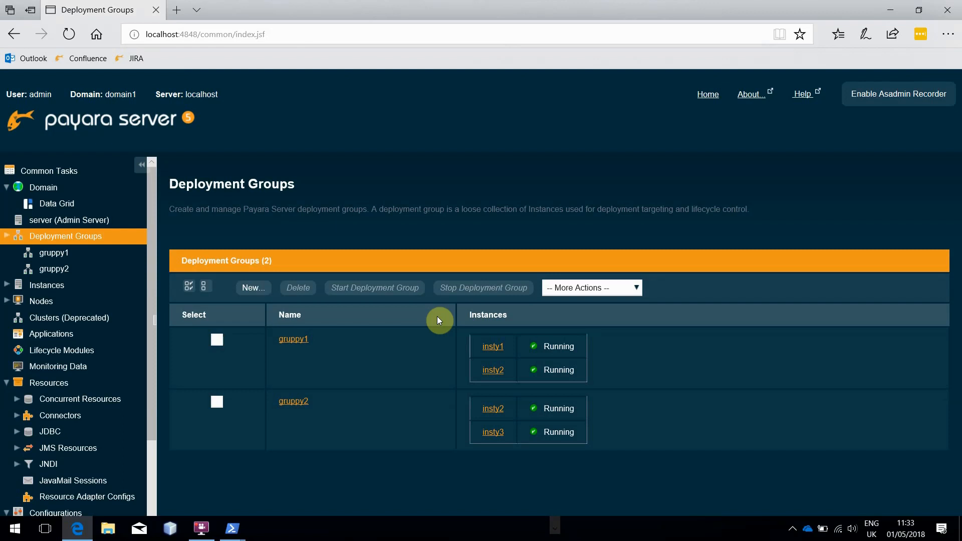
pyautogui.moveTo(103, 333)
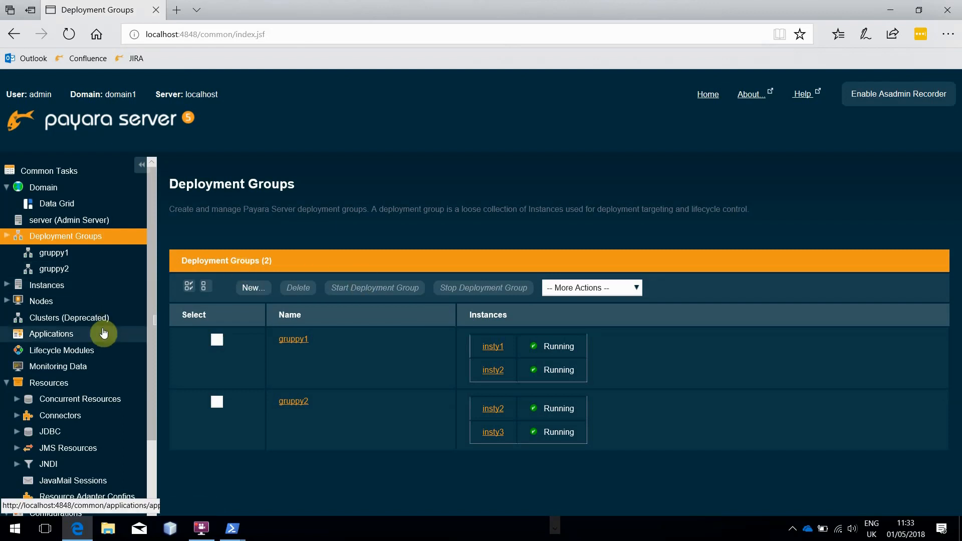
# Step: Deploy clusterjsp.war from Downloads as a web application with context root clusterjsp
pyautogui.click(51, 333)
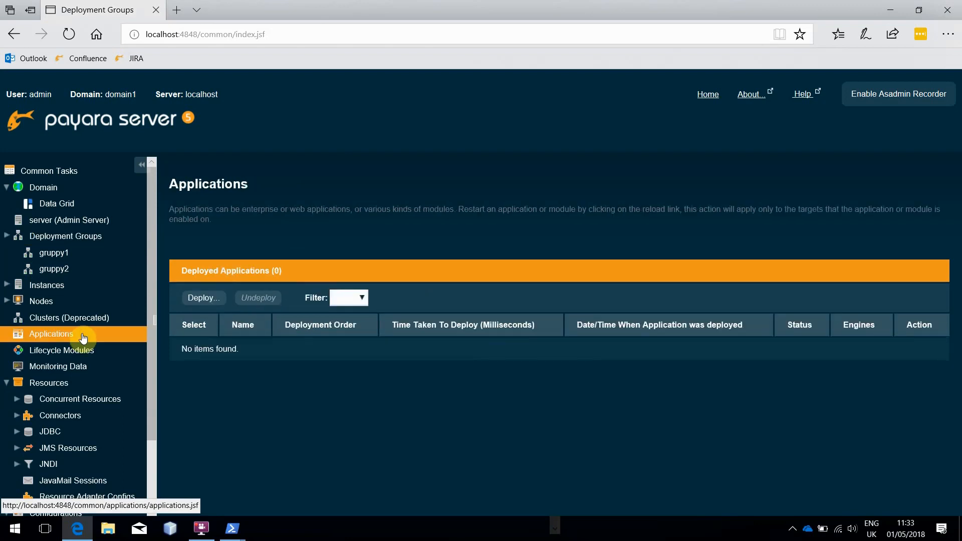
pyautogui.click(51, 333)
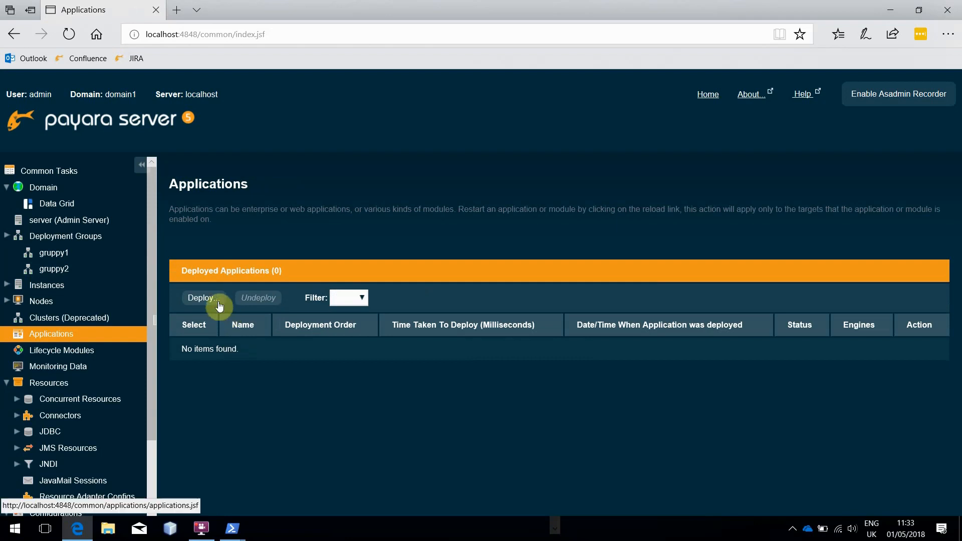
pyautogui.click(200, 300)
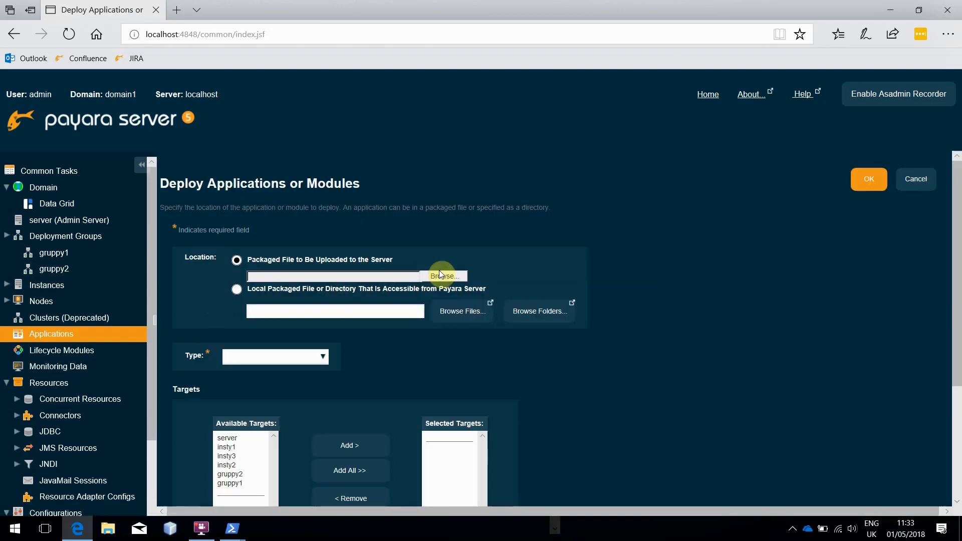
pyautogui.click(445, 276)
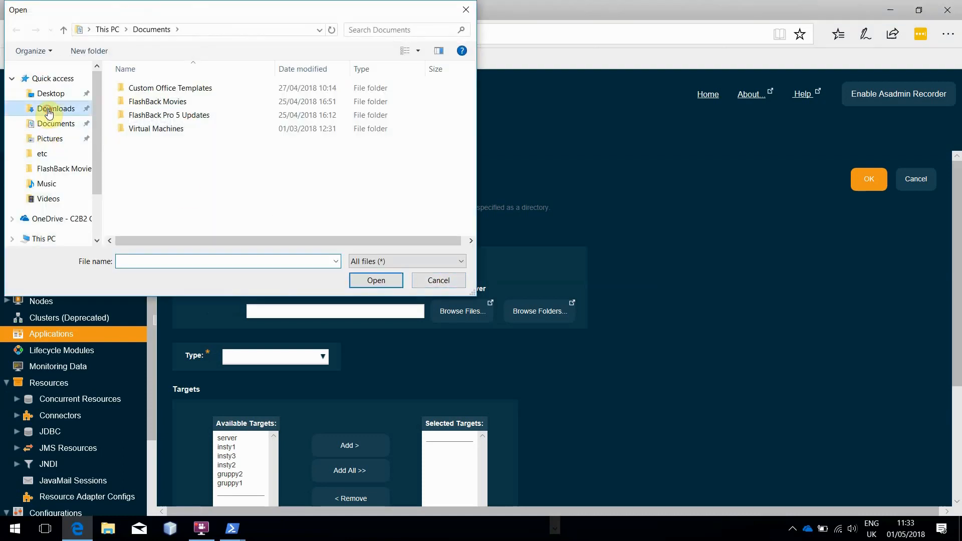
pyautogui.click(376, 279)
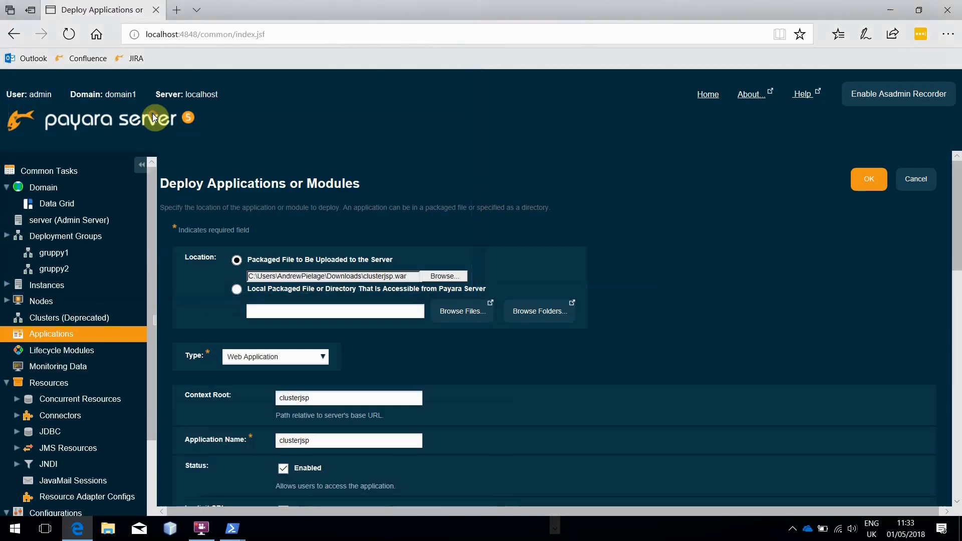
pyautogui.scroll(-3)
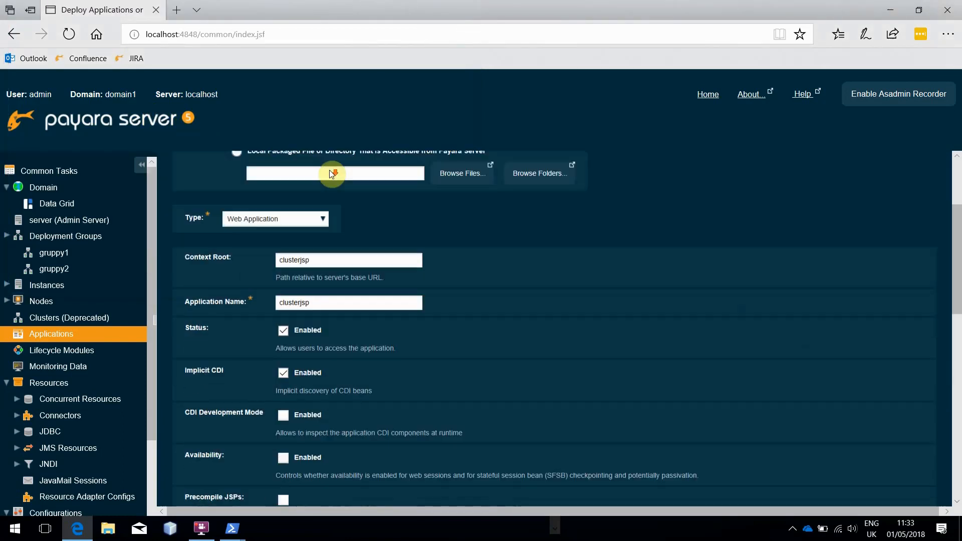
pyautogui.scroll(-3)
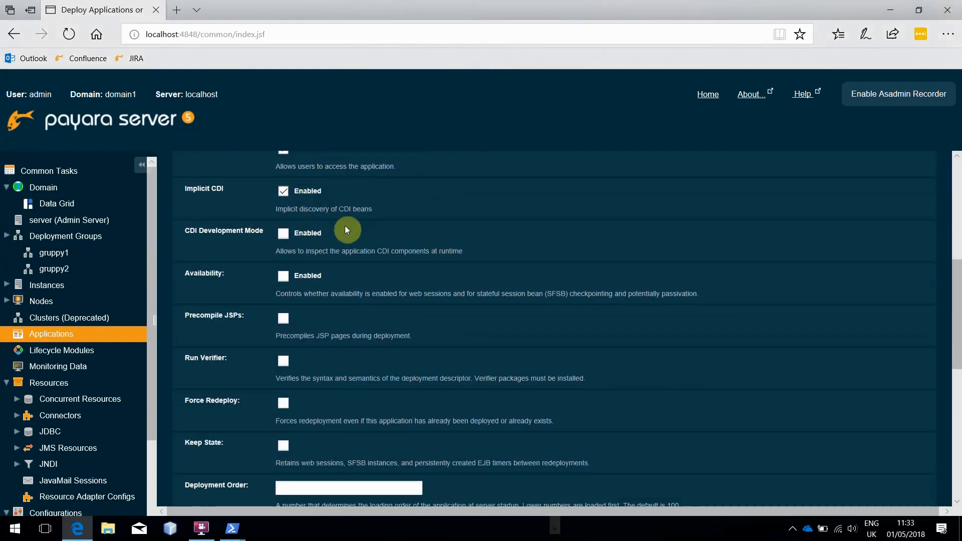
pyautogui.scroll(-3)
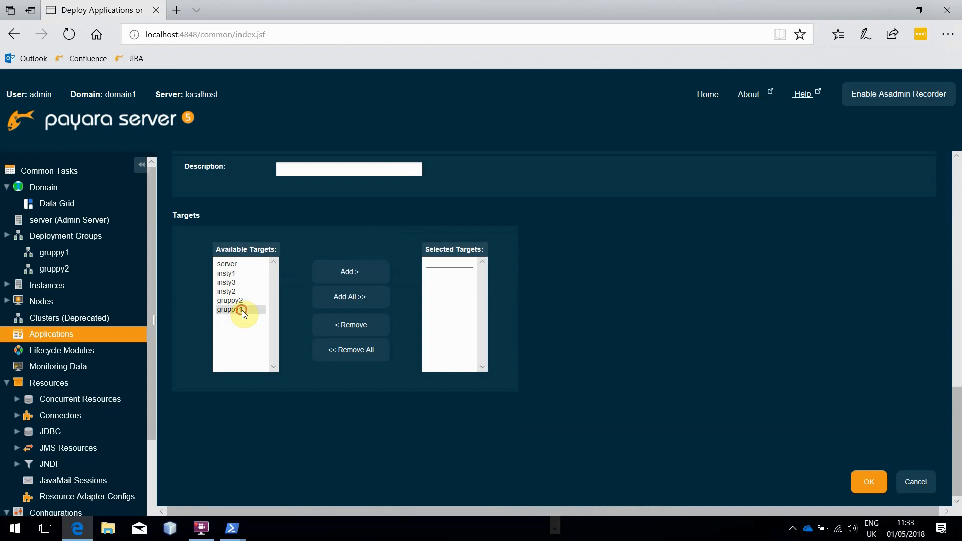
# Step: Target the clusterjsp deployment at the gruppy1 deployment group and confirm the deploy
pyautogui.click(230, 309)
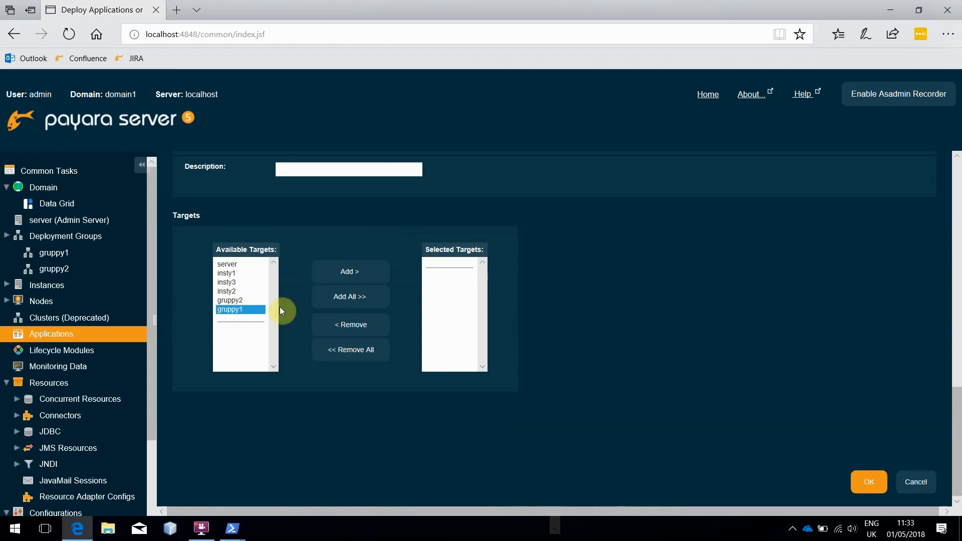
pyautogui.click(349, 271)
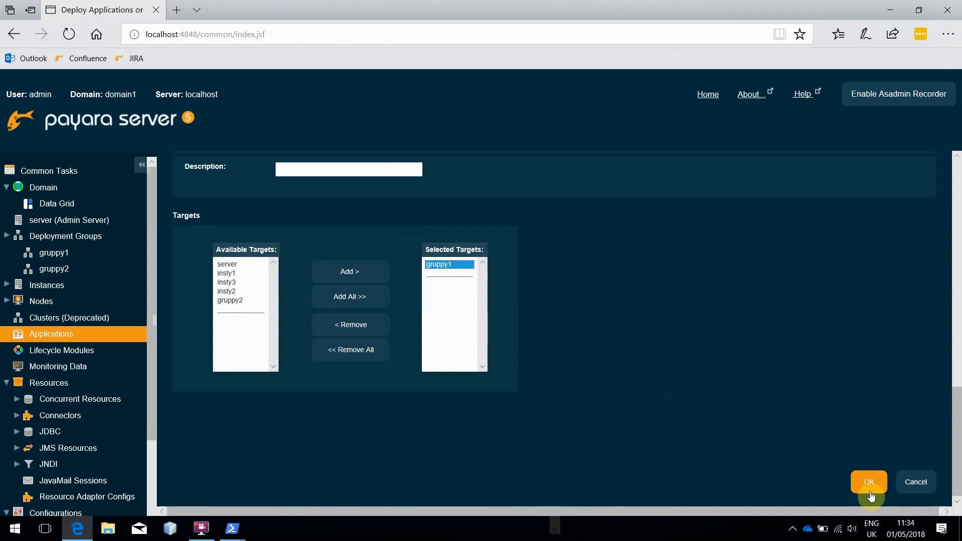
pyautogui.click(868, 482)
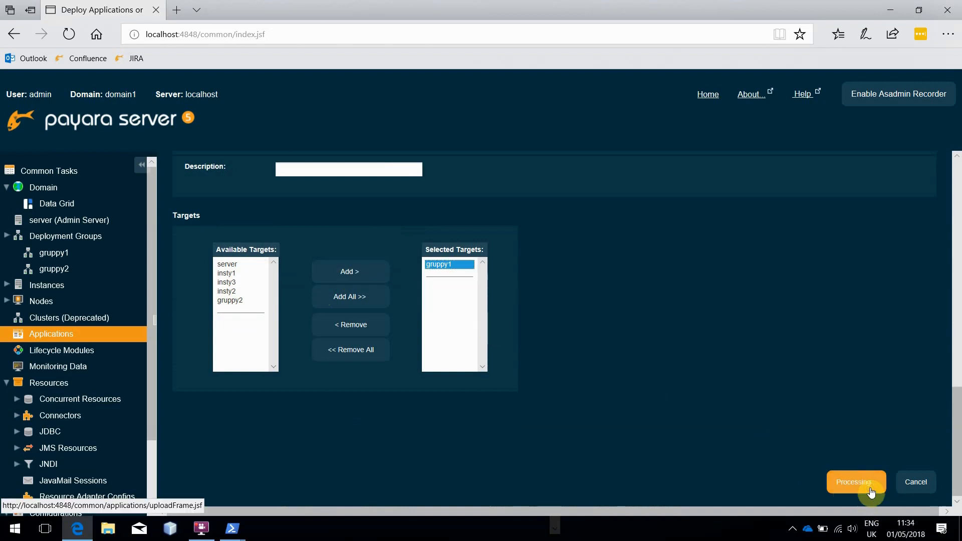
pyautogui.click(855, 482)
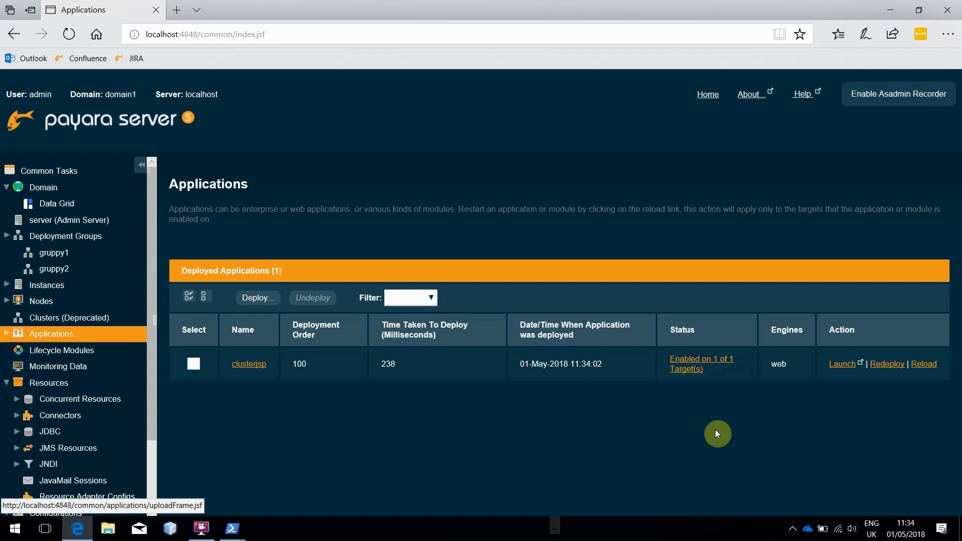
pyautogui.moveTo(801, 374)
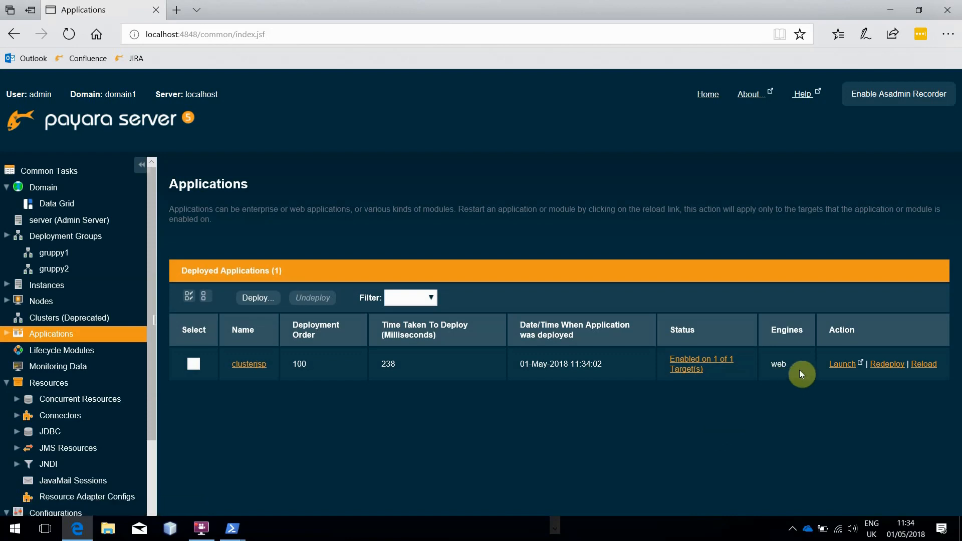
# Step: Launch clusterjsp via its insty1 http link on port 28080
pyautogui.click(842, 364)
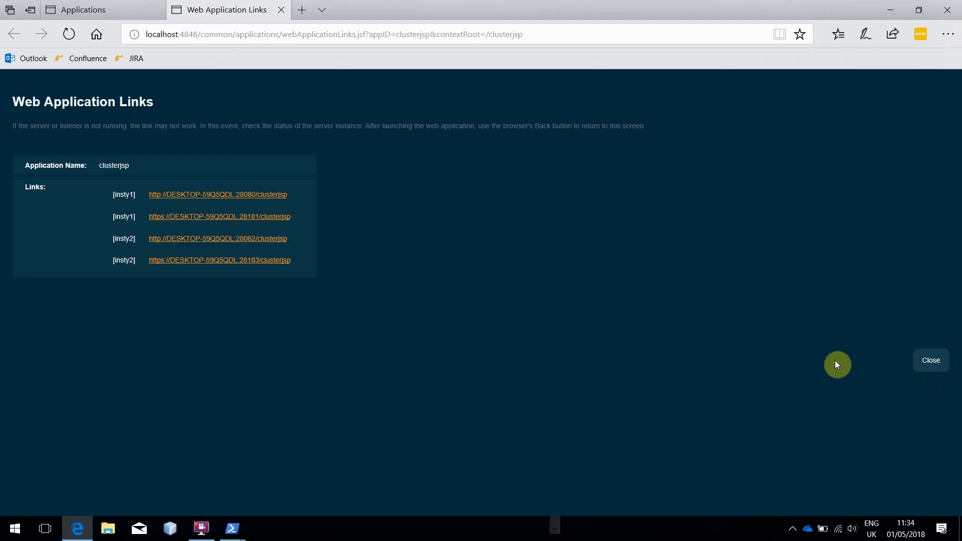
pyautogui.moveTo(218, 194)
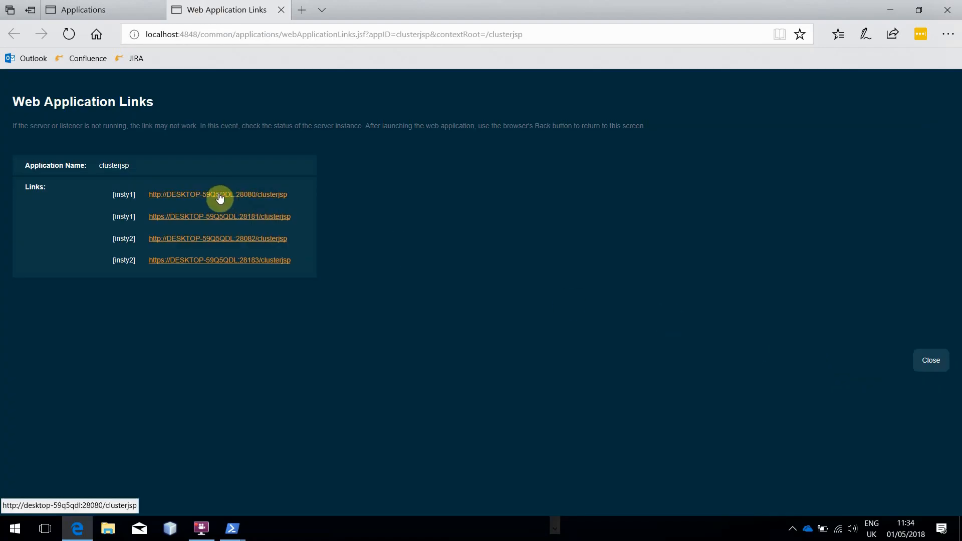
pyautogui.click(217, 195)
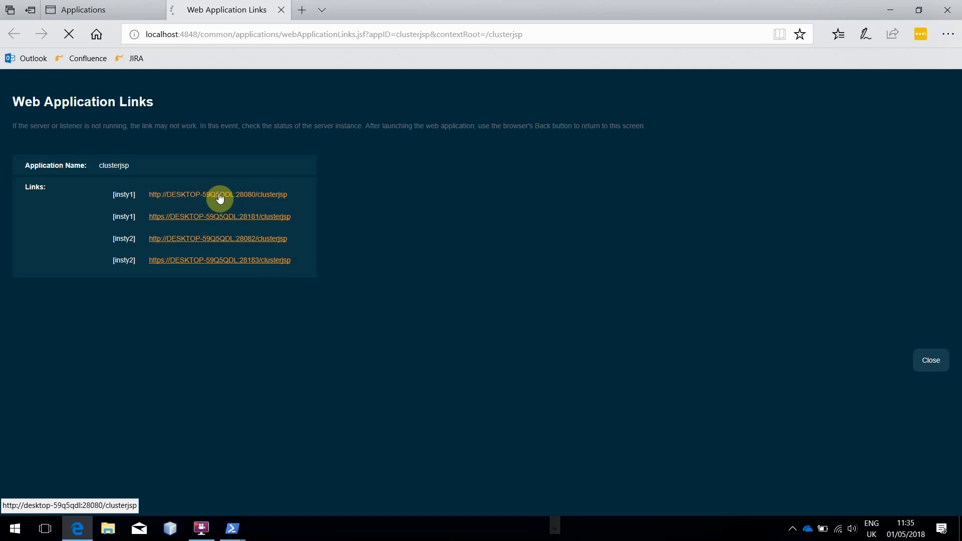
pyautogui.click(217, 194)
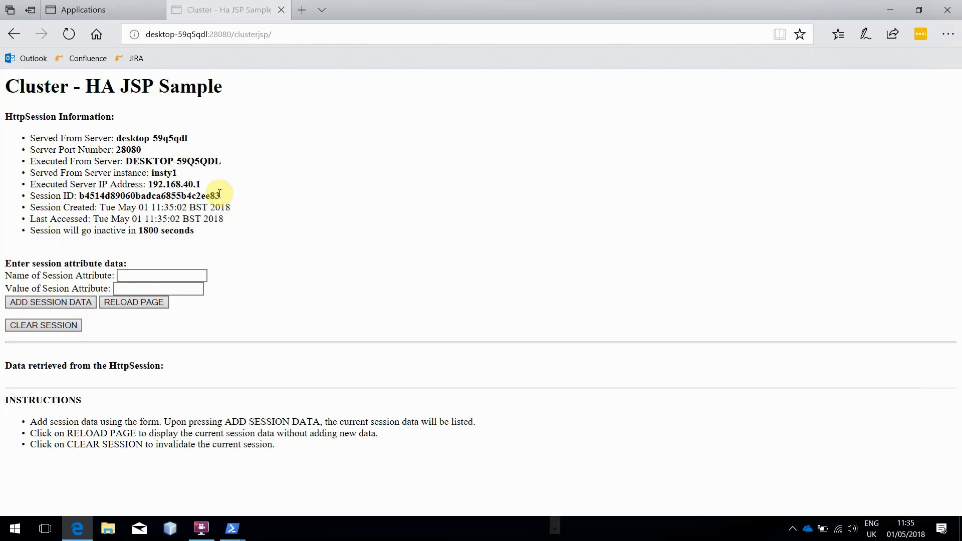